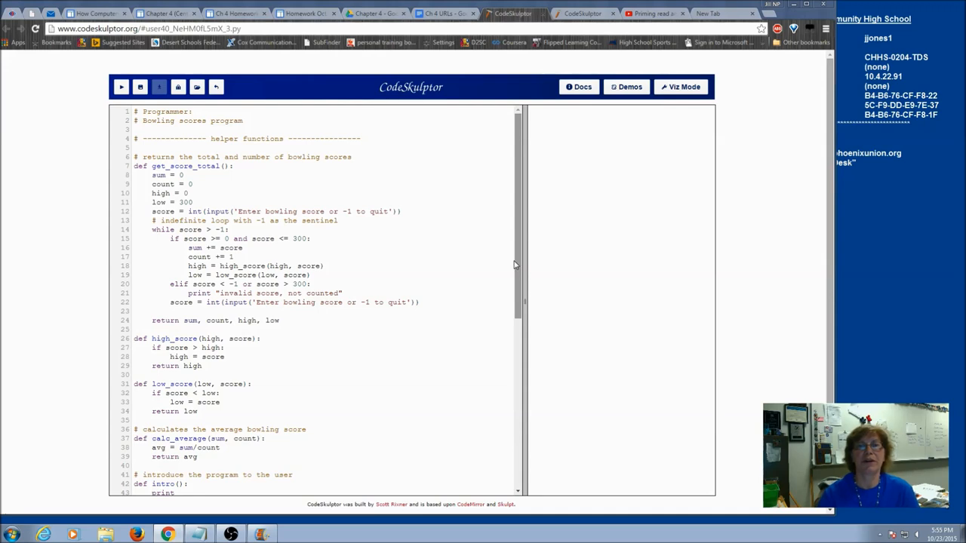
pyautogui.moveTo(516, 263)
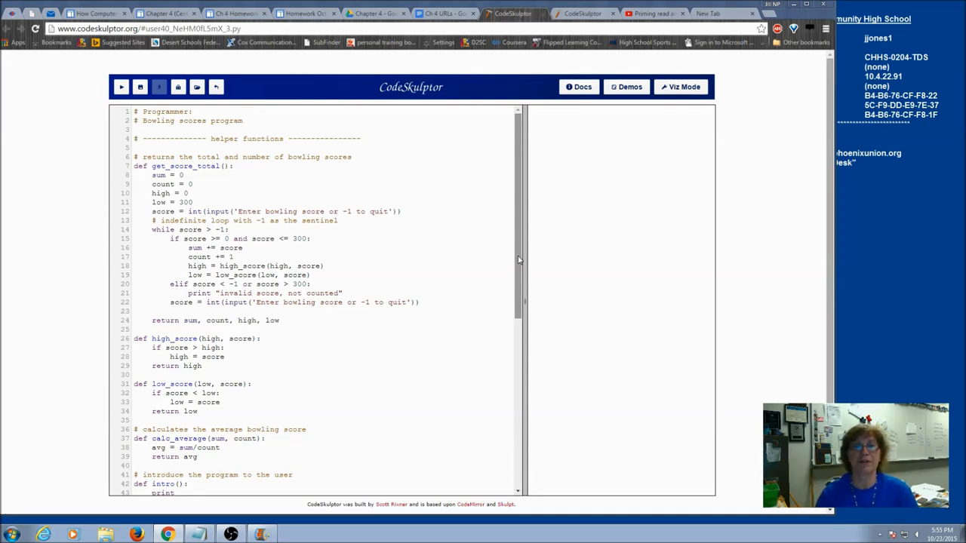
# - Run the bowling scores program and enter -1 immediately, triggering a ZeroDivisionError on line 38
pyautogui.click(121, 86)
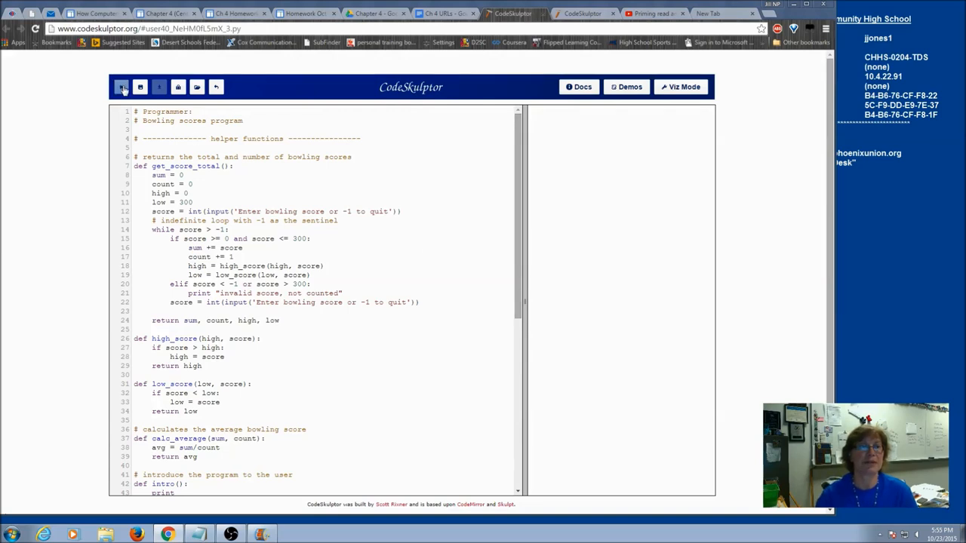
pyautogui.click(120, 86)
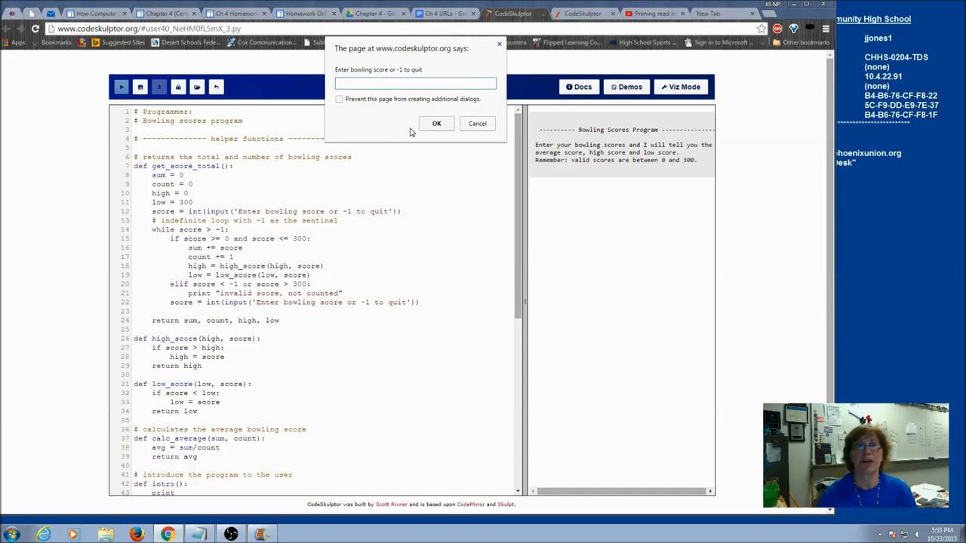
pyautogui.write('-1')
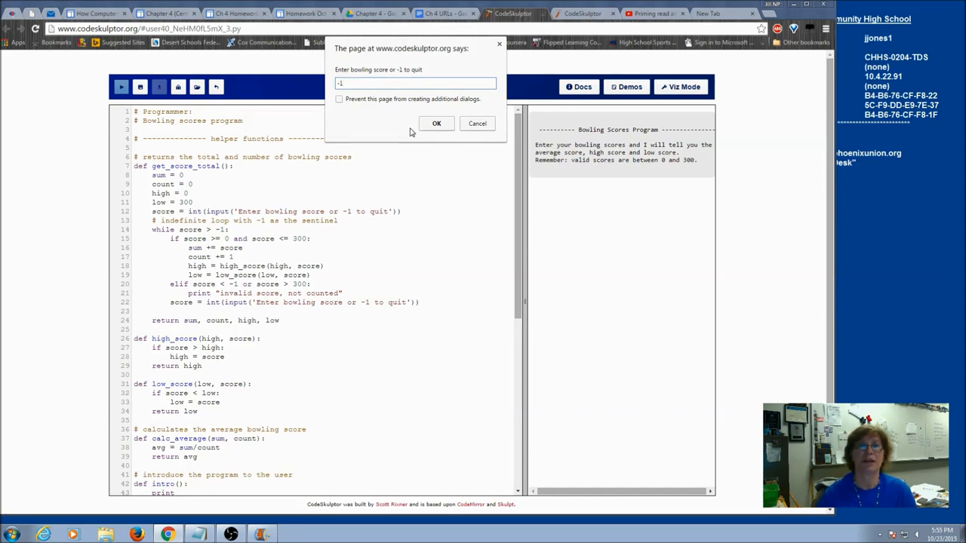
pyautogui.click(436, 124)
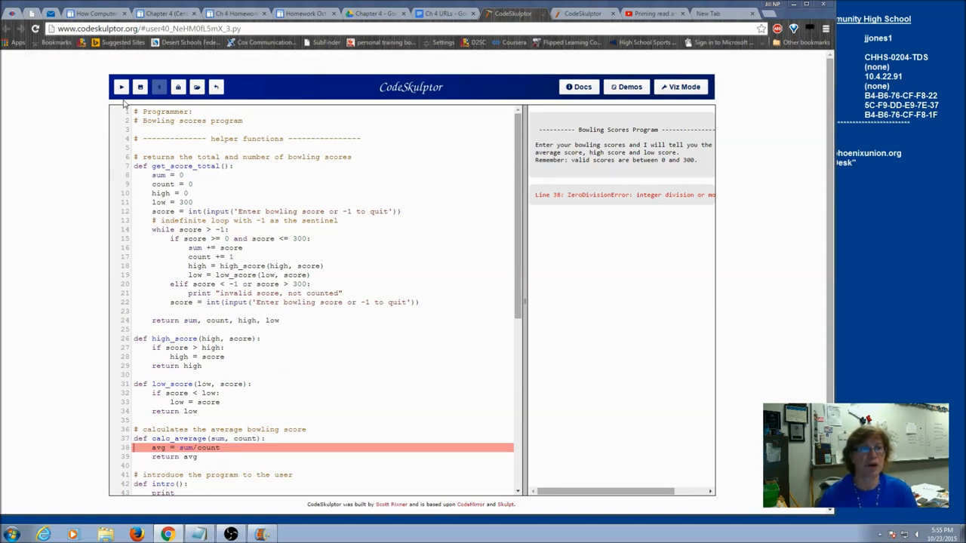
pyautogui.click(121, 86)
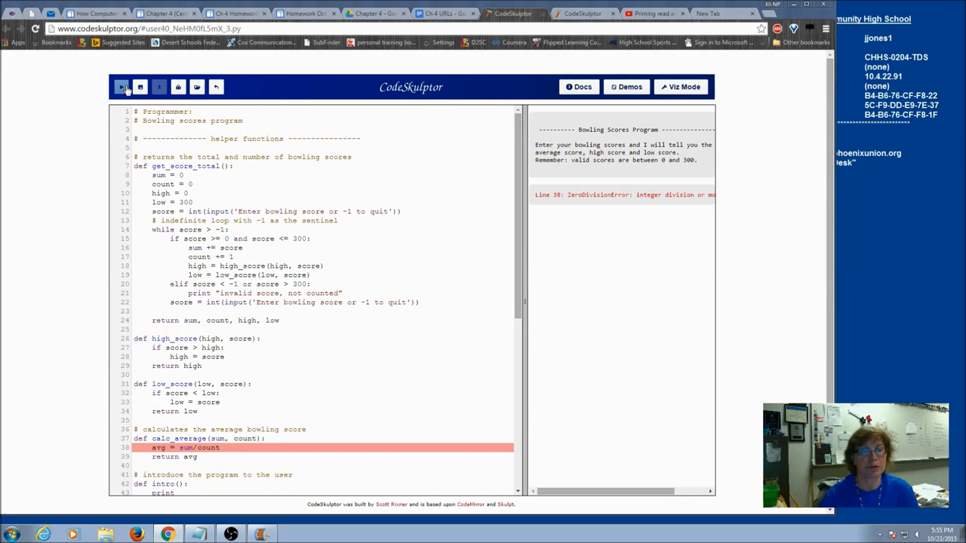
pyautogui.click(121, 86)
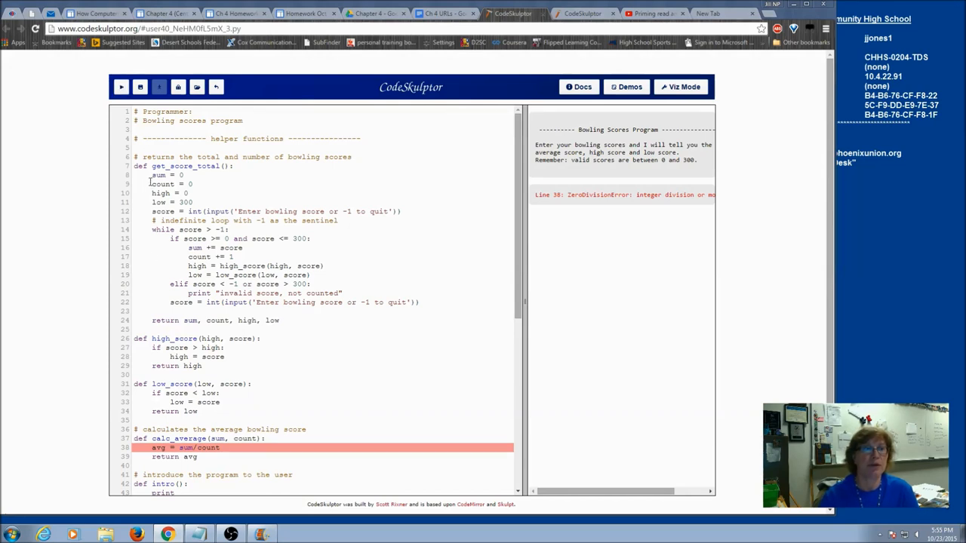
pyautogui.doubleClick(163, 184)
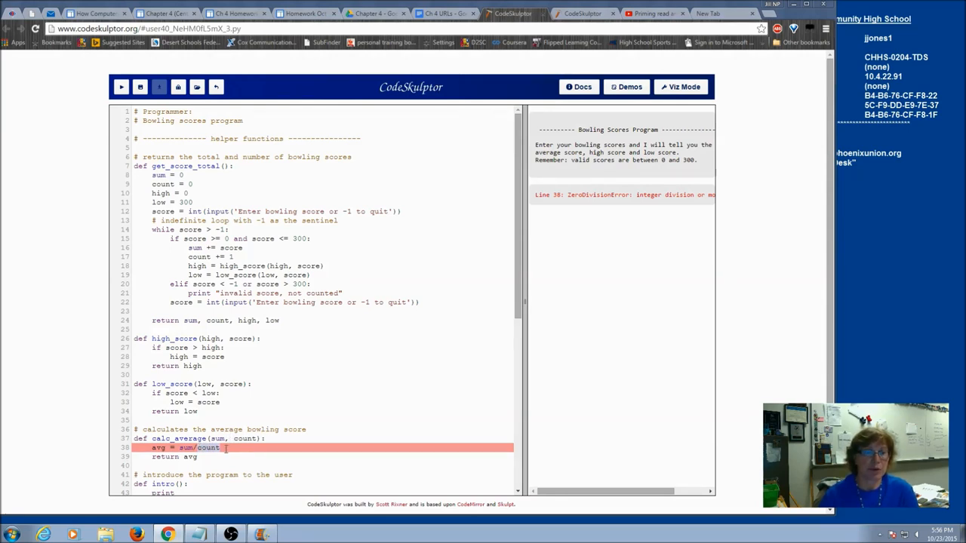
pyautogui.moveTo(392, 251)
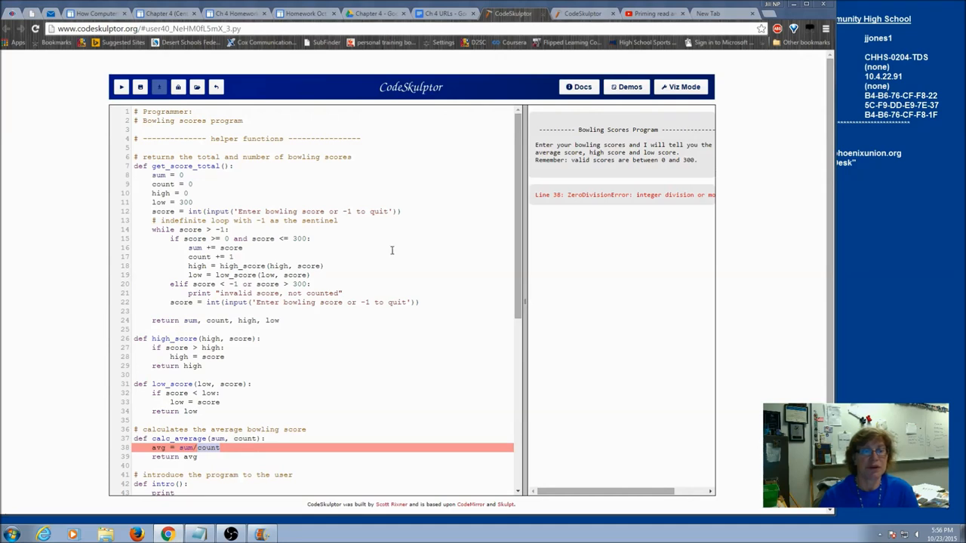
# - Start a new line in main() just above the calc_average call for an if statement
pyautogui.scroll(-3)
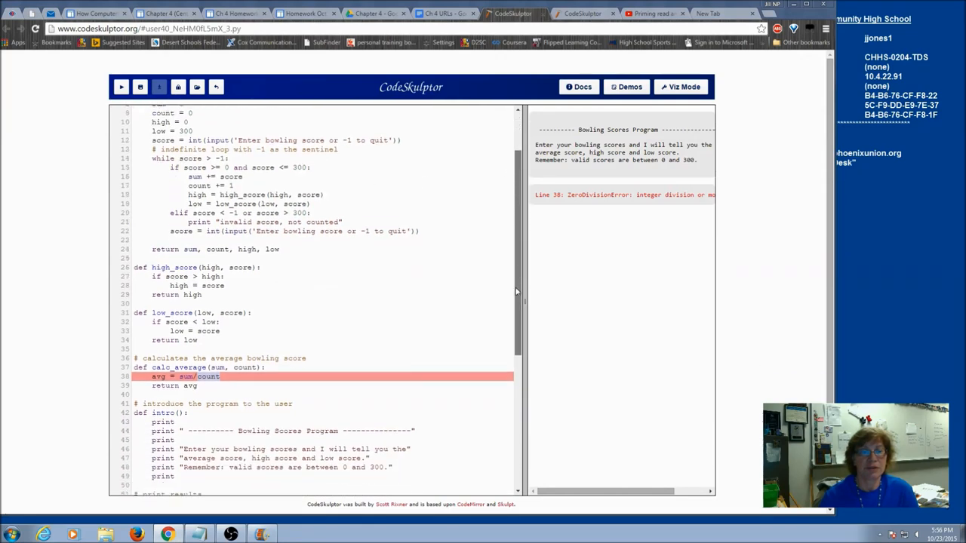
pyautogui.scroll(-3)
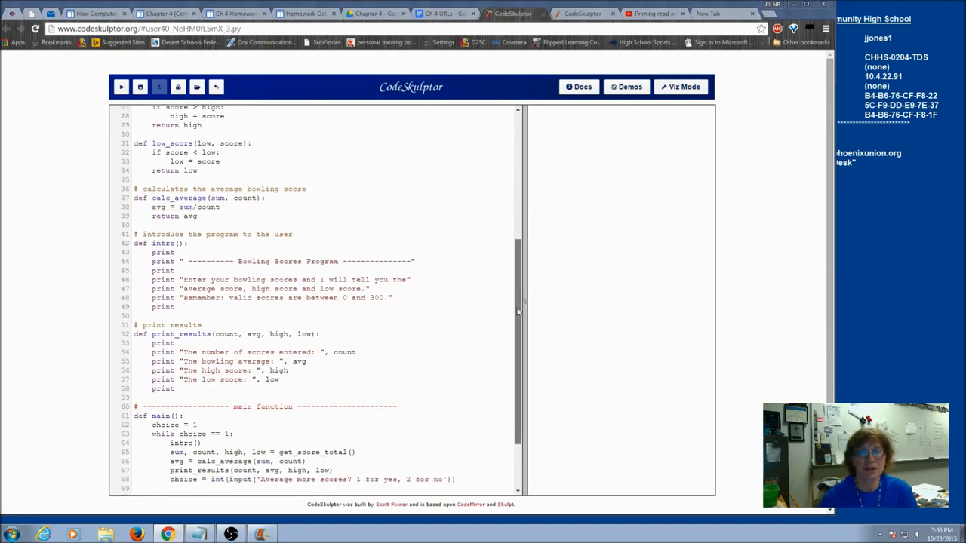
pyautogui.scroll(-3)
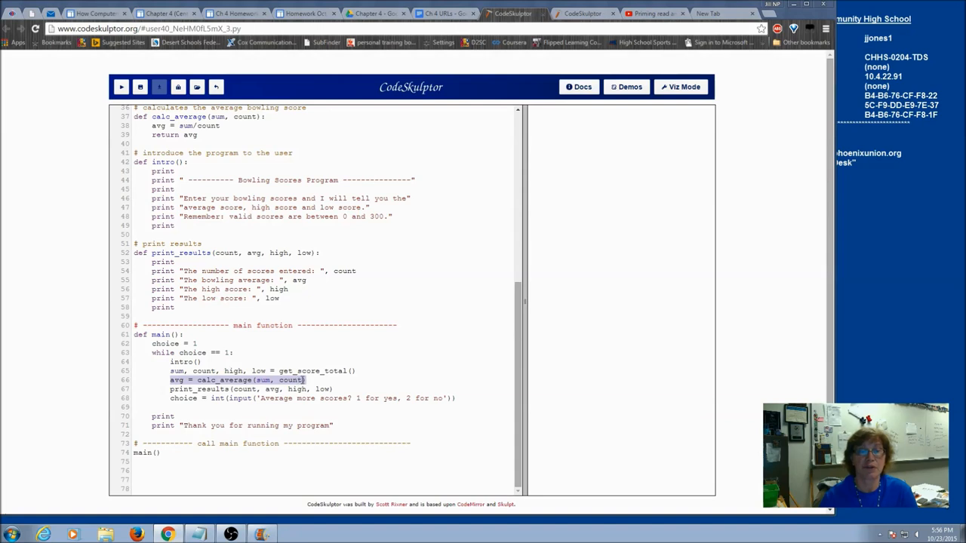
pyautogui.click(355, 371)
pyautogui.write('if cou')
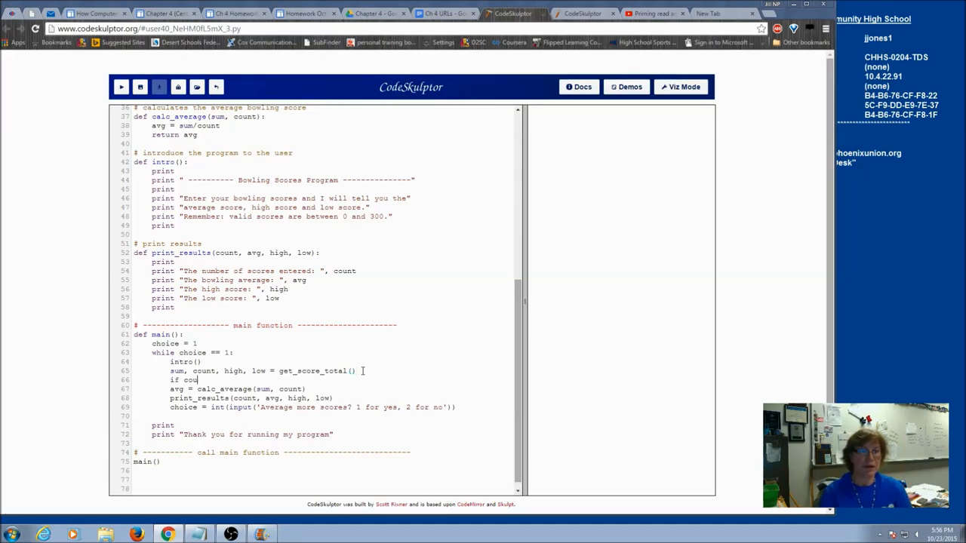
# - Finish 'if count > 0:' above the average line and rerun, getting an undefined avg error
pyautogui.write('nt > 0:')
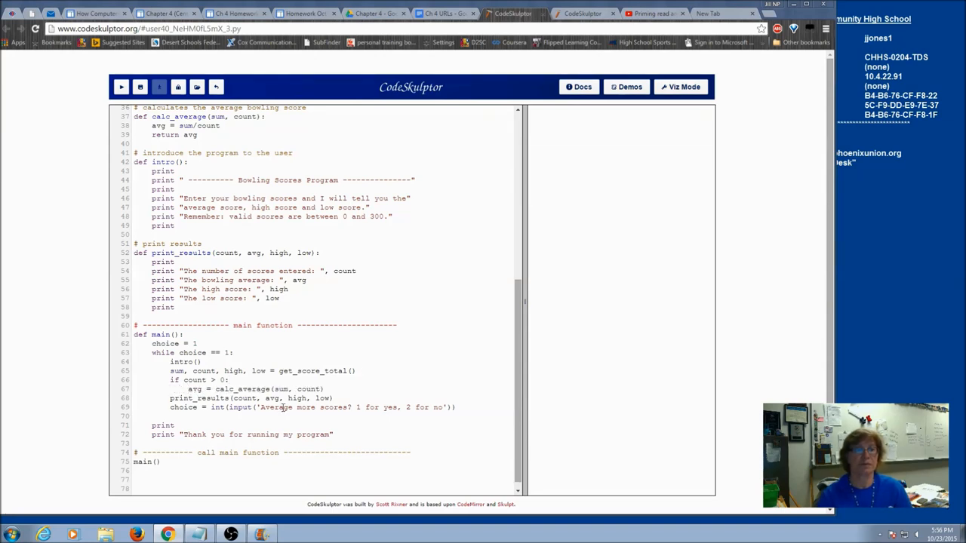
pyautogui.click(120, 86)
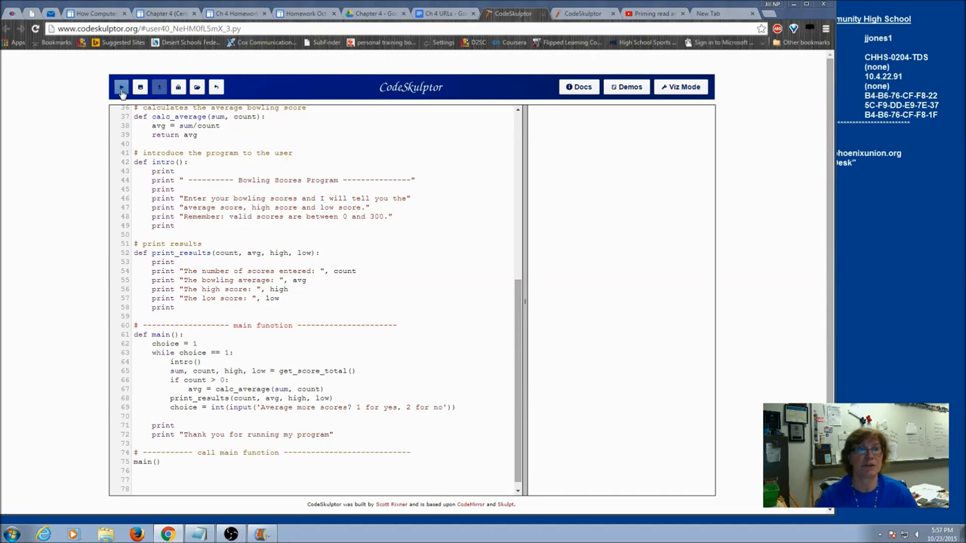
pyautogui.click(121, 86)
pyautogui.write('else:')
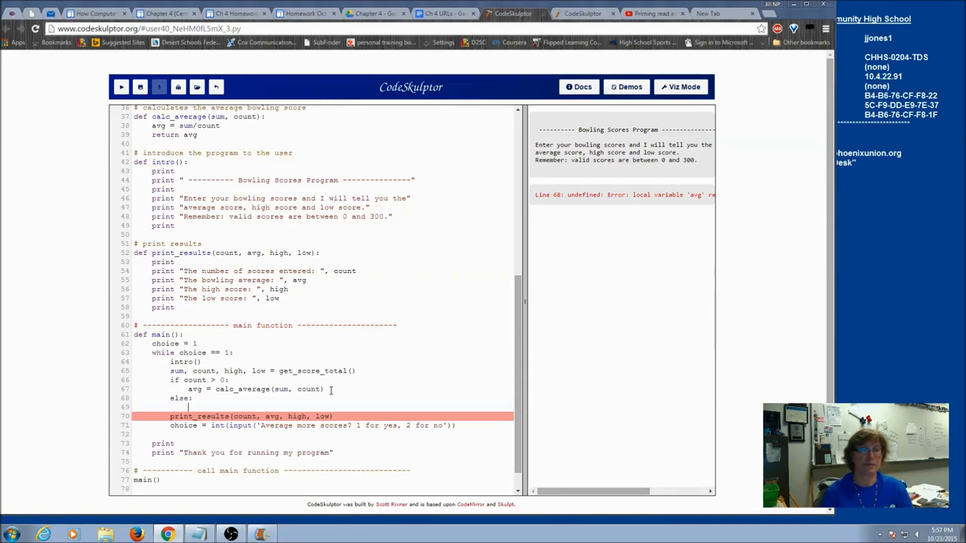
# - Set avg = 0 in the else branch and keep print_results(count, avg, high, low) after the if/else
pyautogui.write('avg = 0')
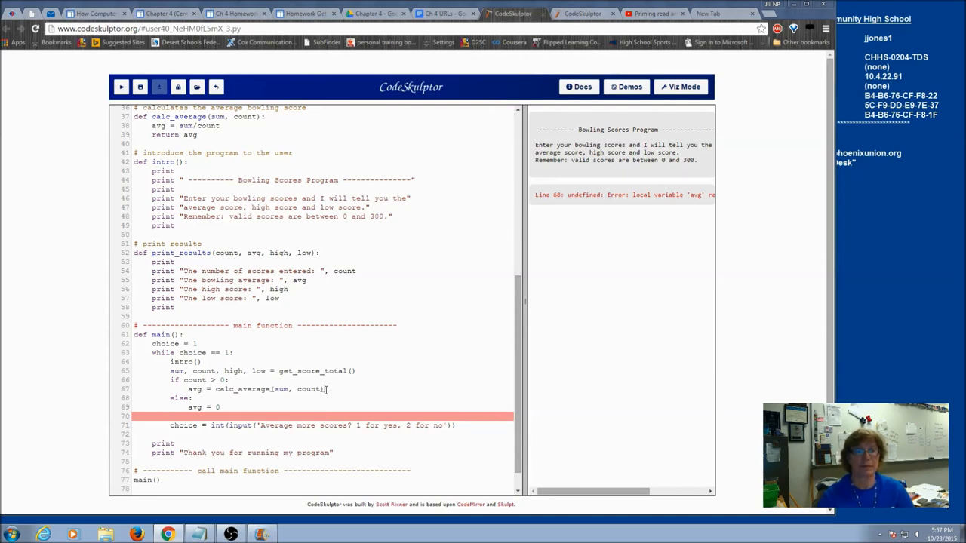
pyautogui.write('print_results(count, avg, high, low)')
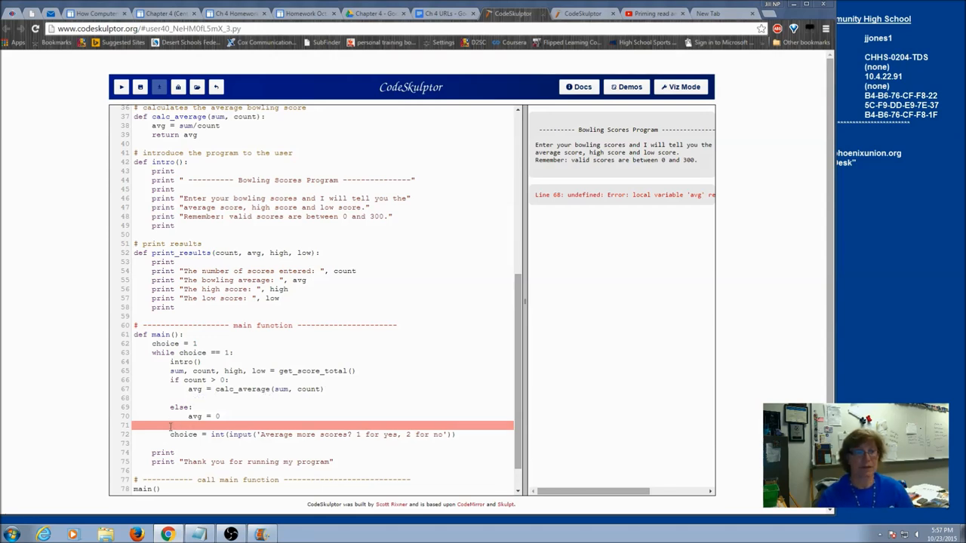
pyautogui.write('print_results(count, avg, high, low)')
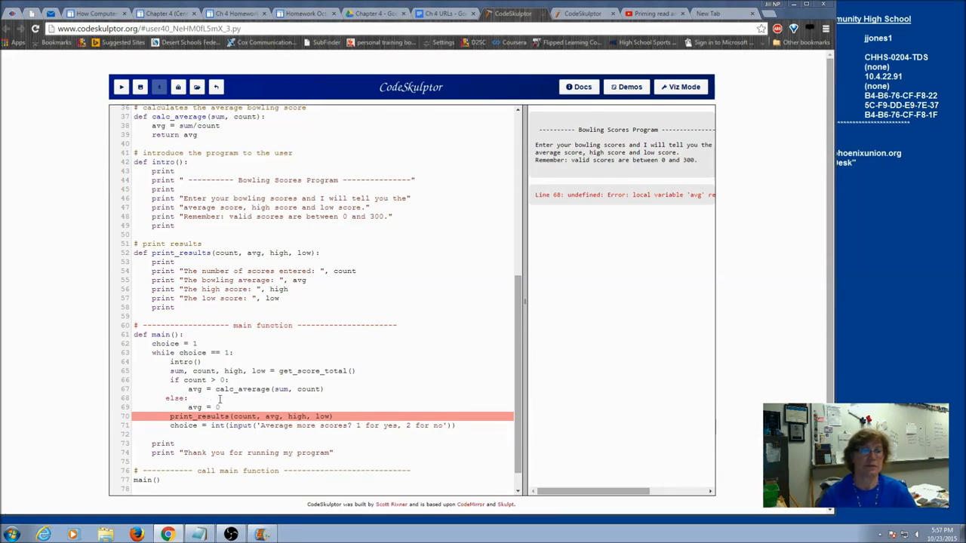
# - Run with no scores to see count 0, average 0, high 0, low 300, then decline more scores
pyautogui.click(120, 86)
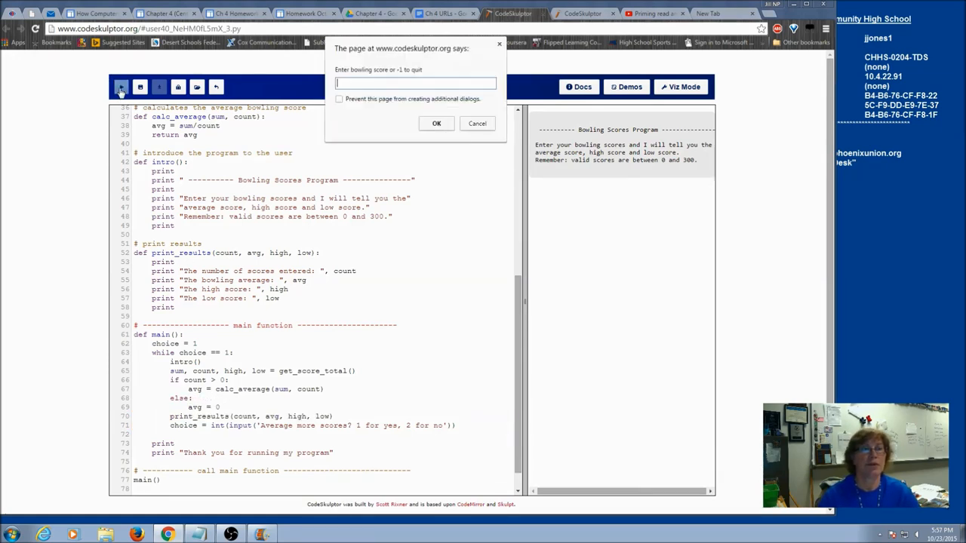
pyautogui.click(436, 124)
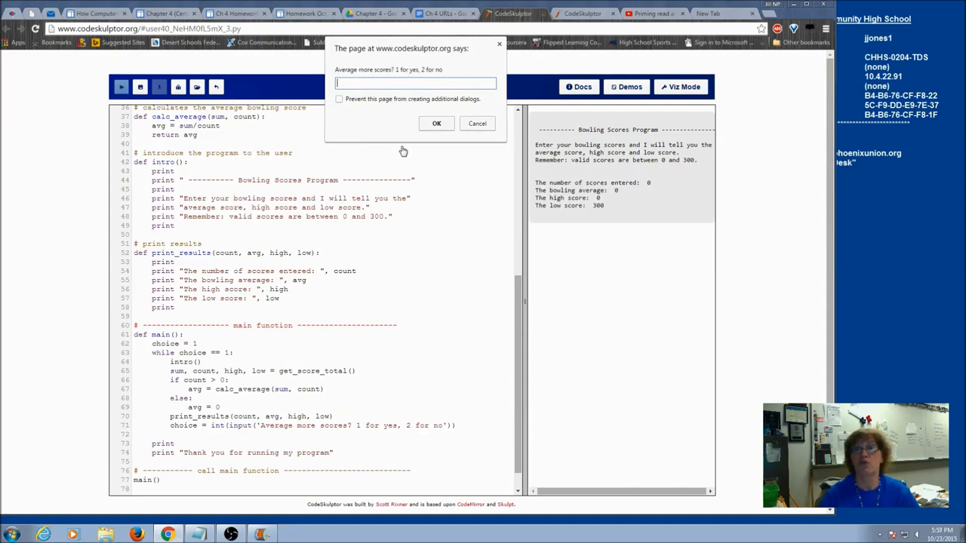
pyautogui.moveTo(555, 204)
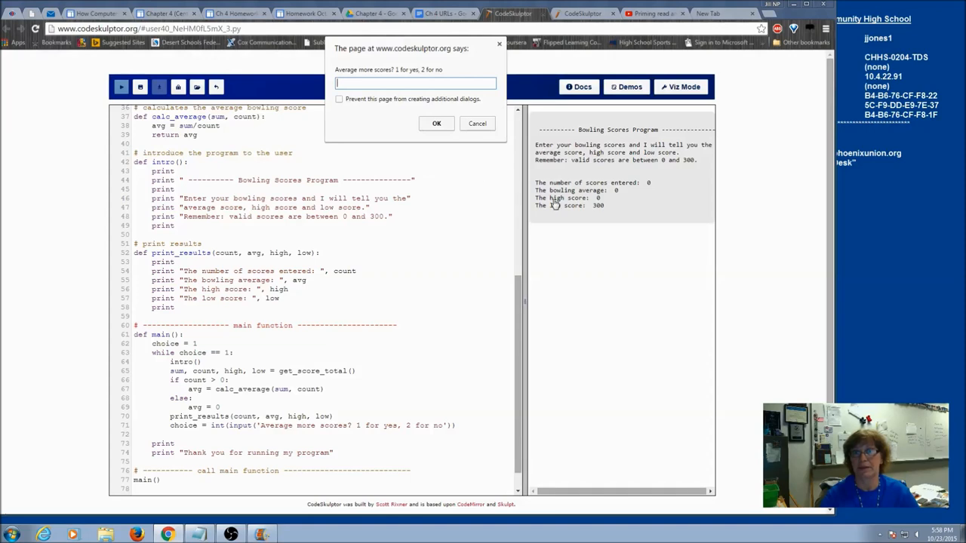
pyautogui.moveTo(602, 196)
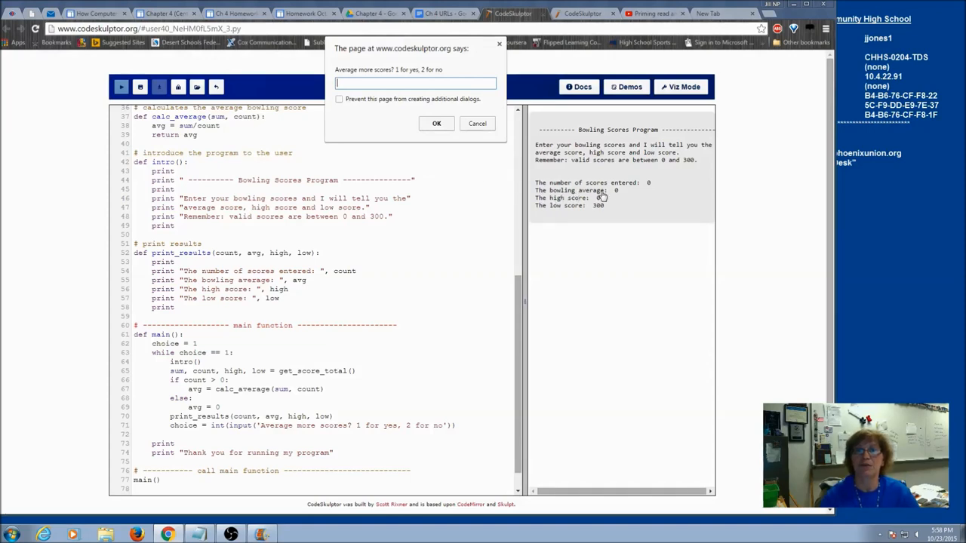
pyautogui.moveTo(565, 209)
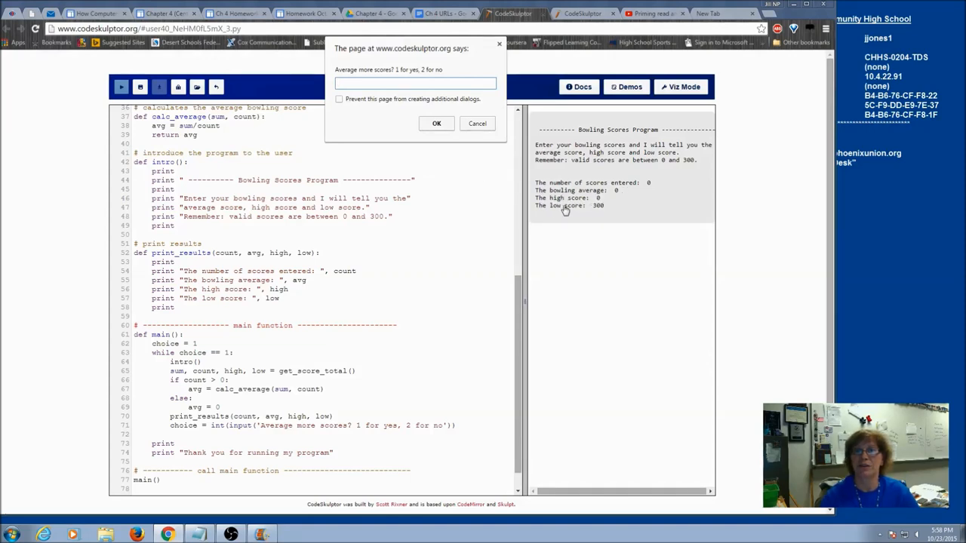
pyautogui.moveTo(591, 219)
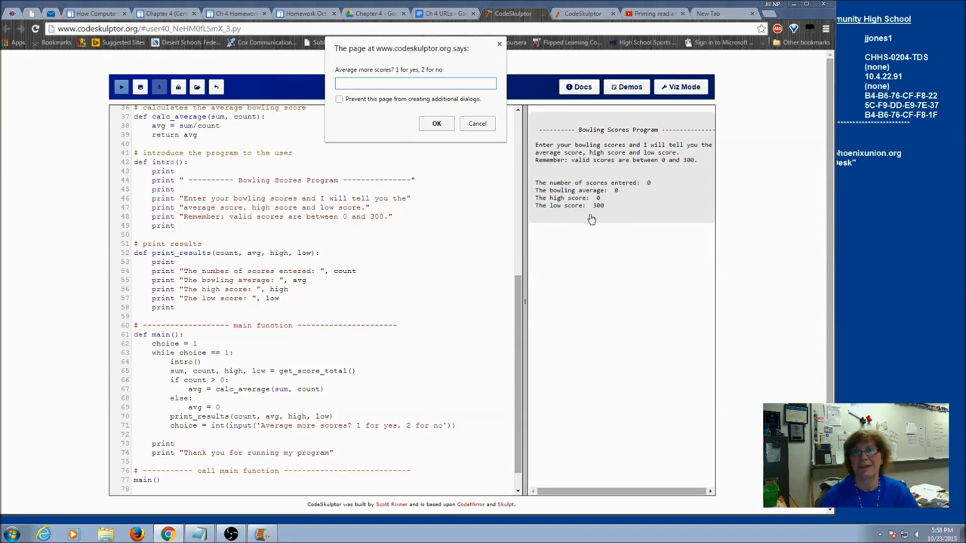
pyautogui.moveTo(619, 202)
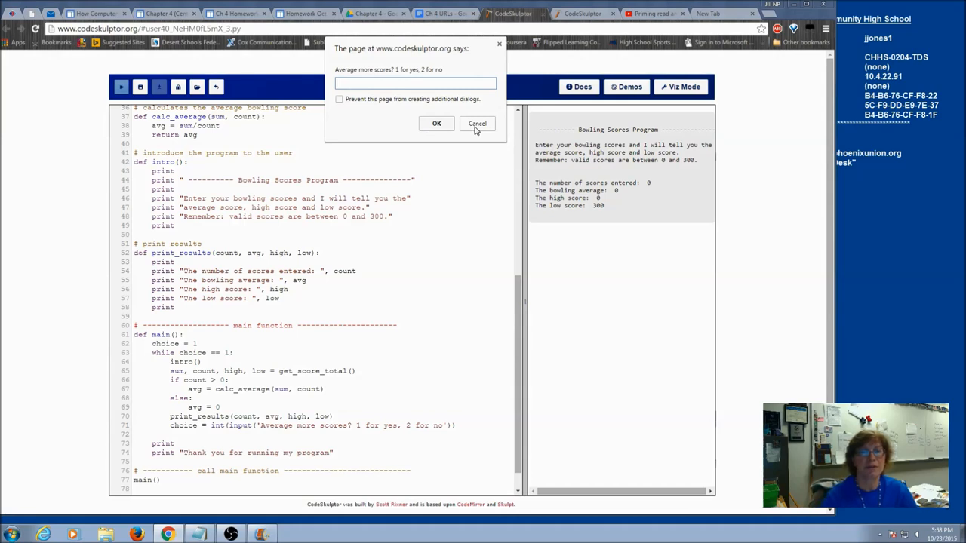
pyautogui.click(477, 123)
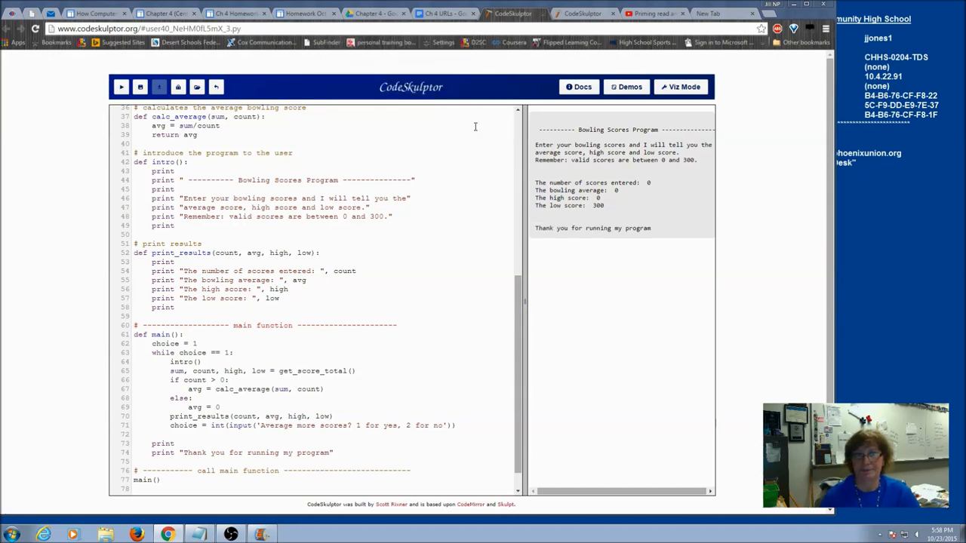
# - Change avg = 0 to avg = None, rerun with no scores, and begin adding high = None
pyautogui.click(220, 407)
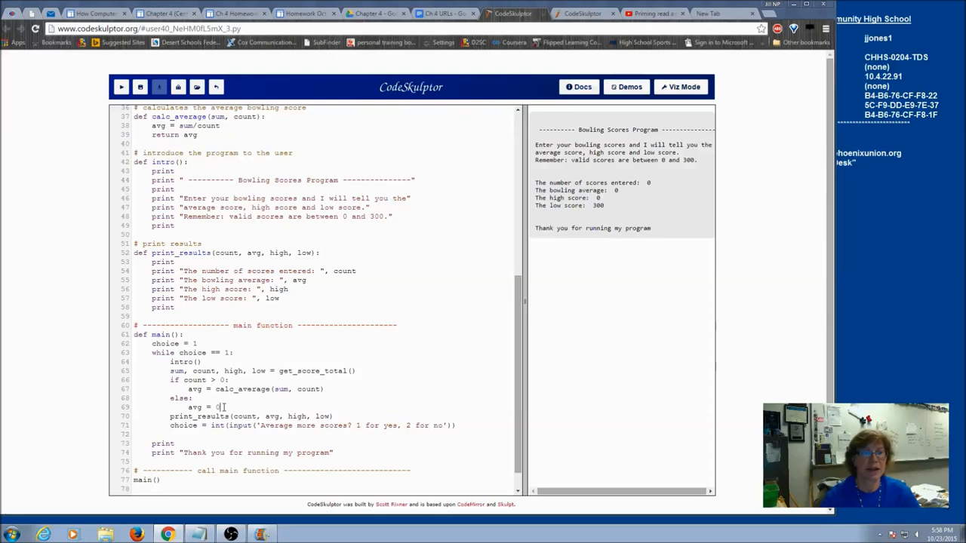
pyautogui.write('None')
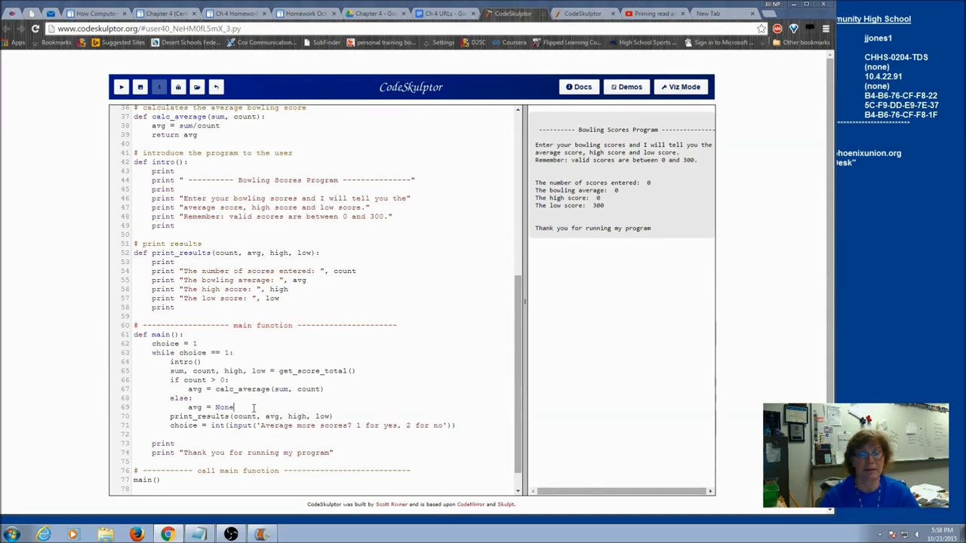
pyautogui.click(121, 86)
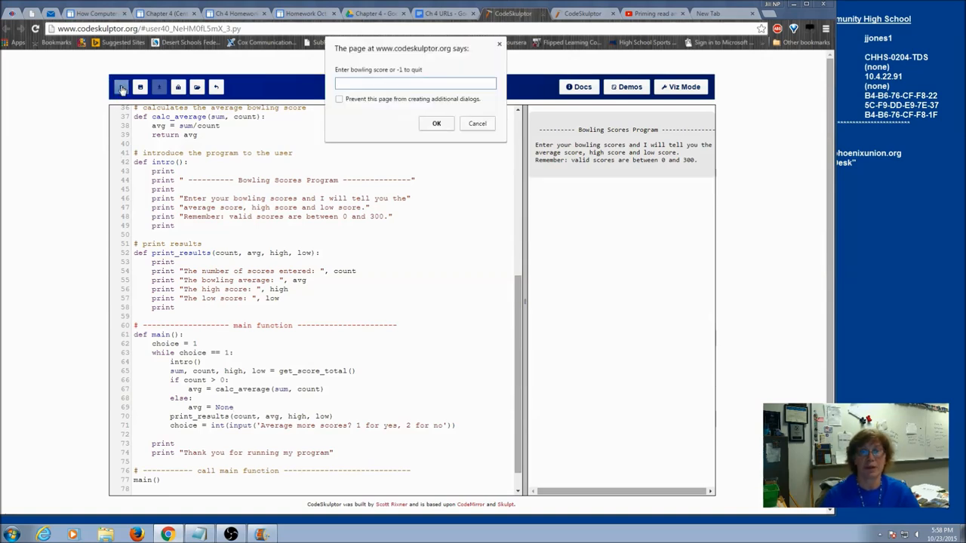
pyautogui.click(436, 123)
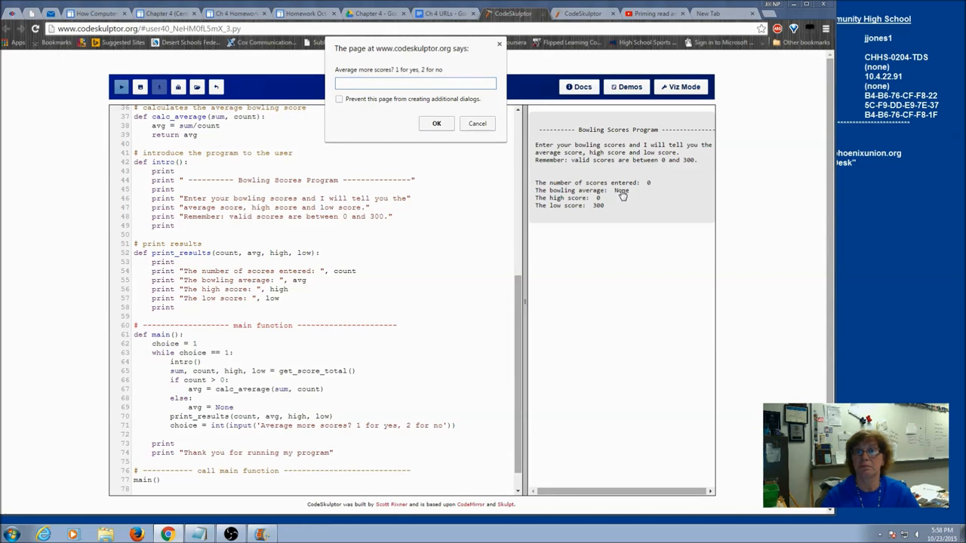
pyautogui.moveTo(489, 59)
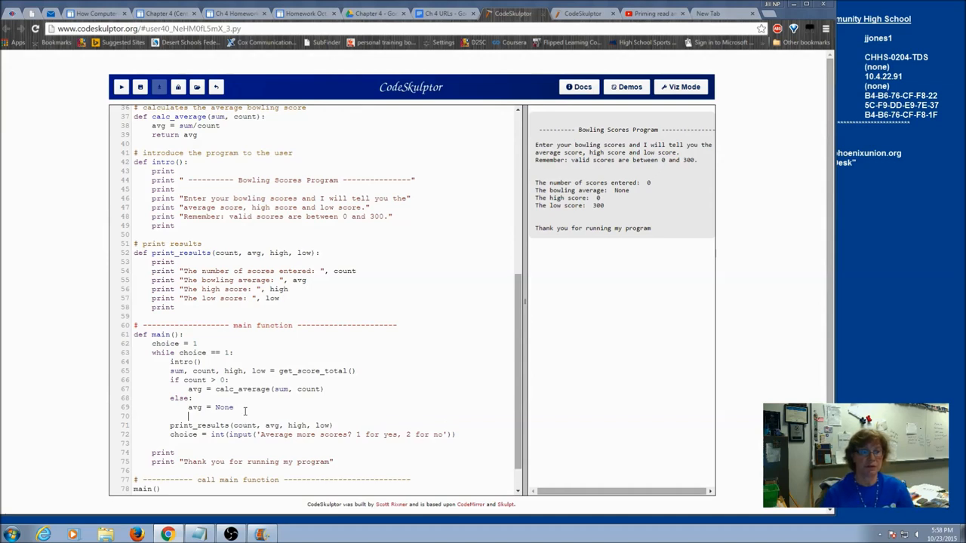
pyautogui.write('high = None')
pyautogui.write('low = None')
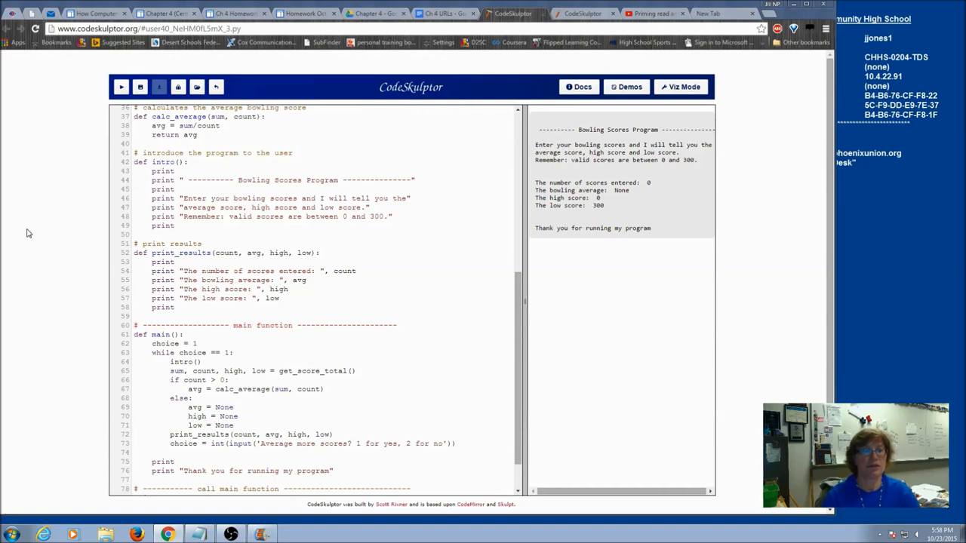
# - Run with no scores to report None for average, high and low, then highlight the three None lines
pyautogui.click(121, 86)
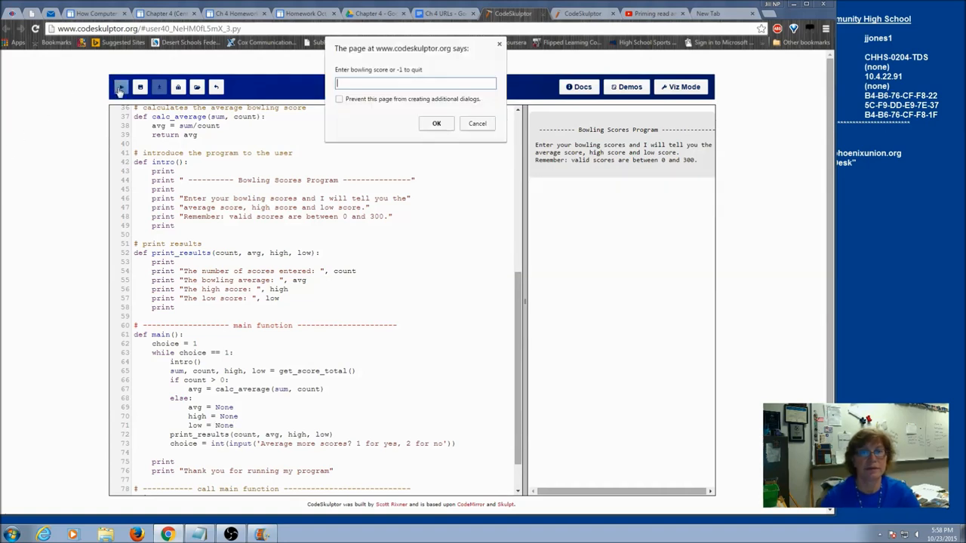
pyautogui.click(436, 124)
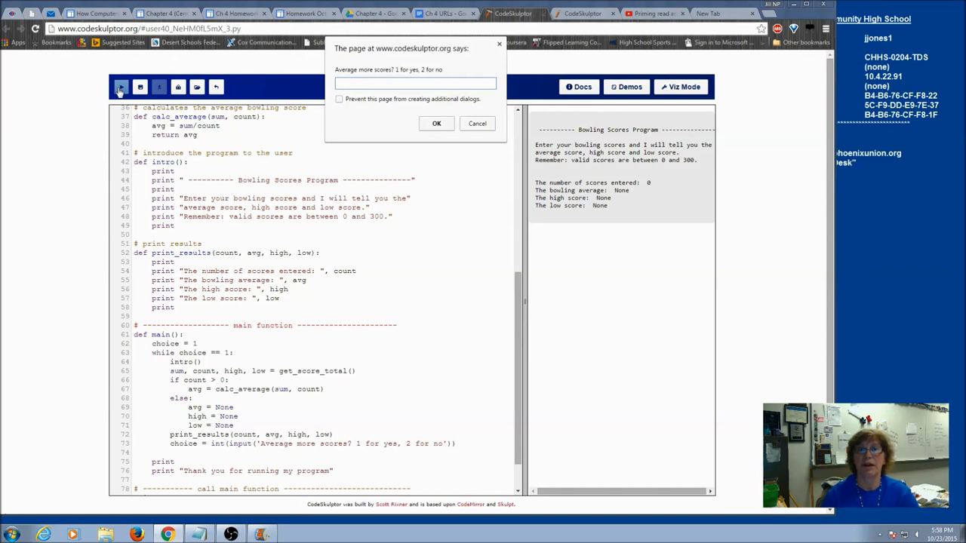
pyautogui.click(436, 124)
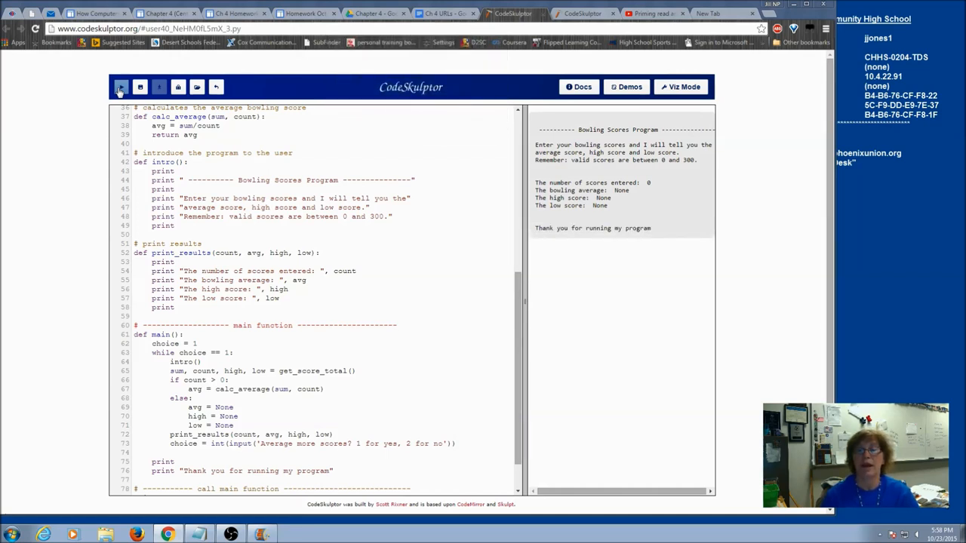
pyautogui.click(121, 86)
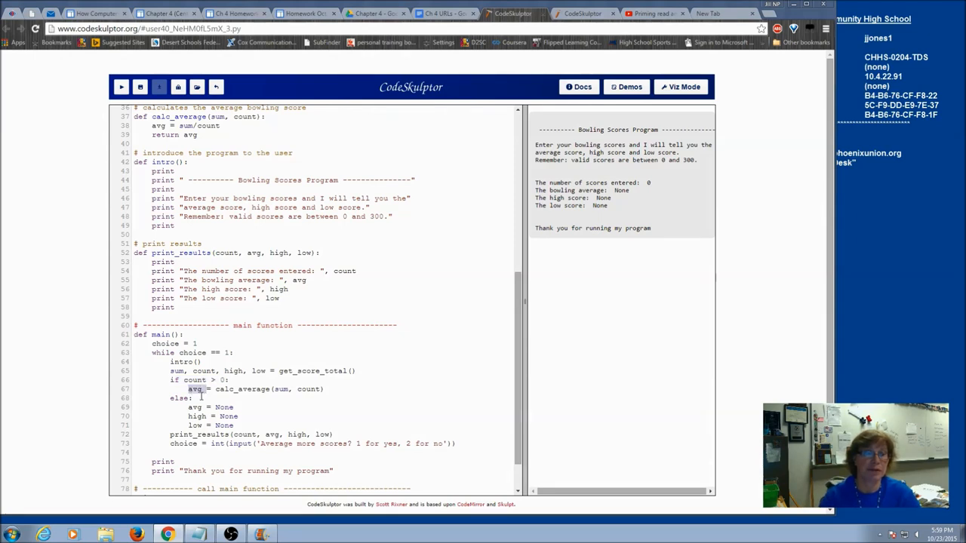
pyautogui.moveTo(195, 407); pyautogui.dragTo(236, 416)
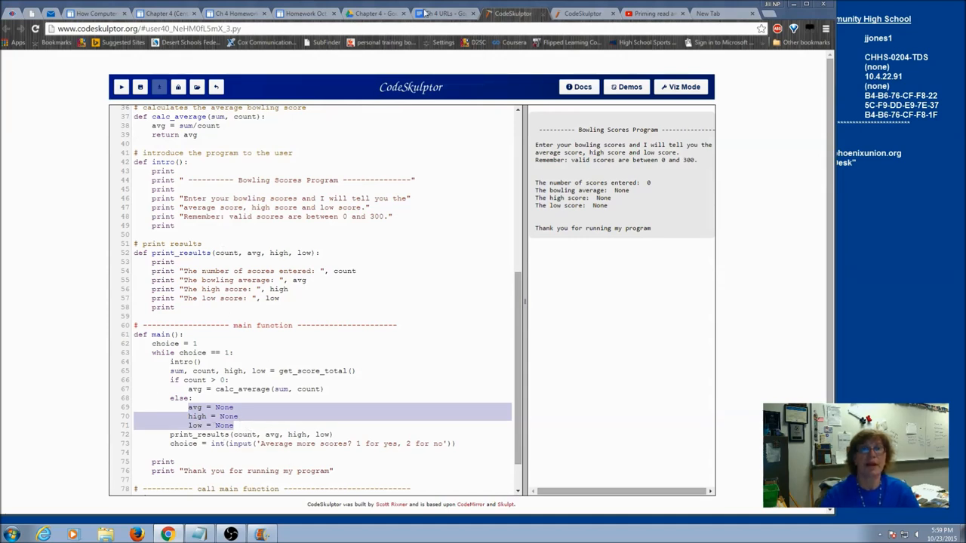
# - Switch to the Score Average program and run the counting loop with 0 scores, hitting ZeroDivisionError
pyautogui.click(582, 14)
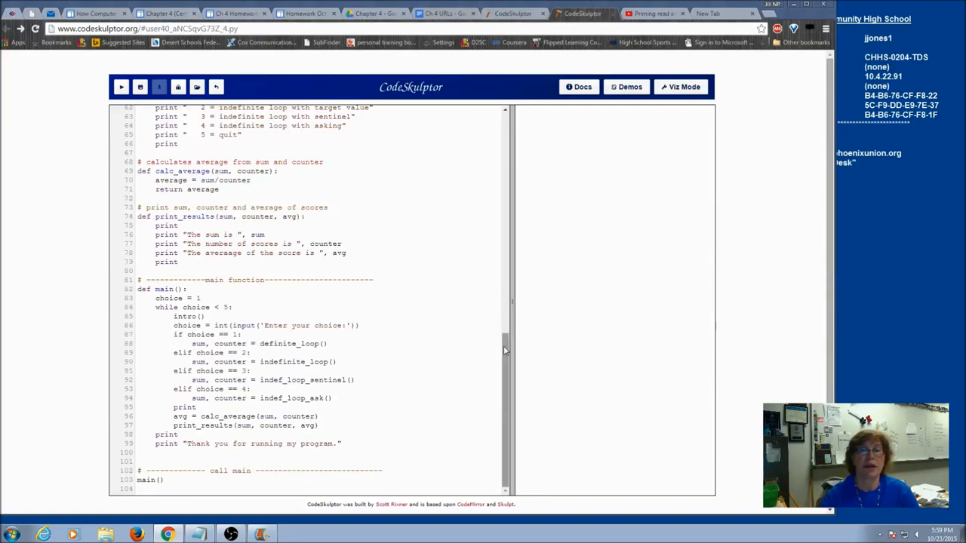
pyautogui.scroll(3)
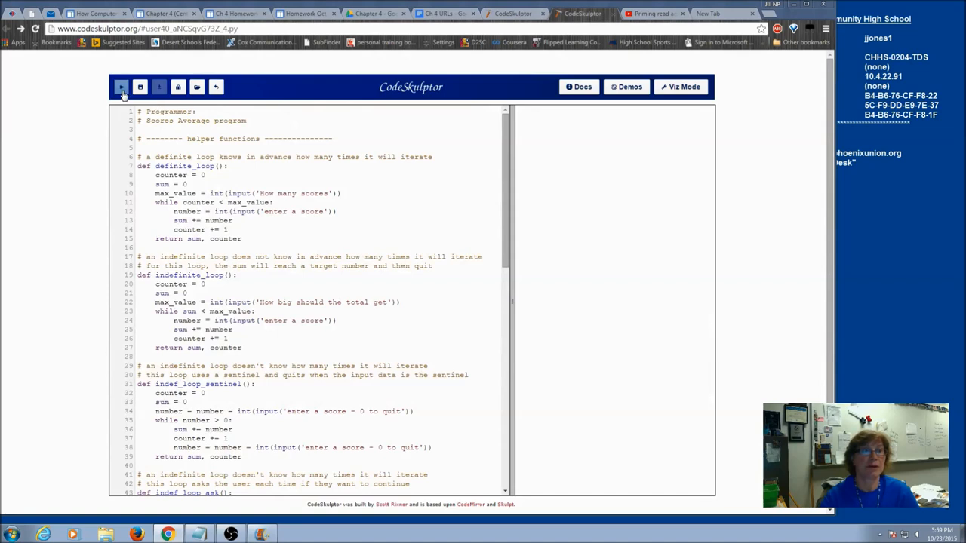
pyautogui.click(121, 86)
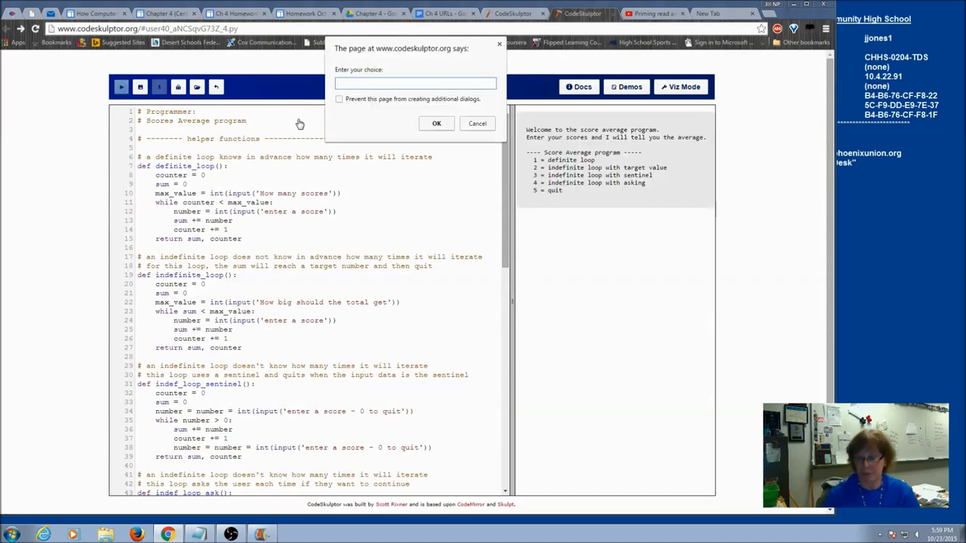
pyautogui.click(436, 123)
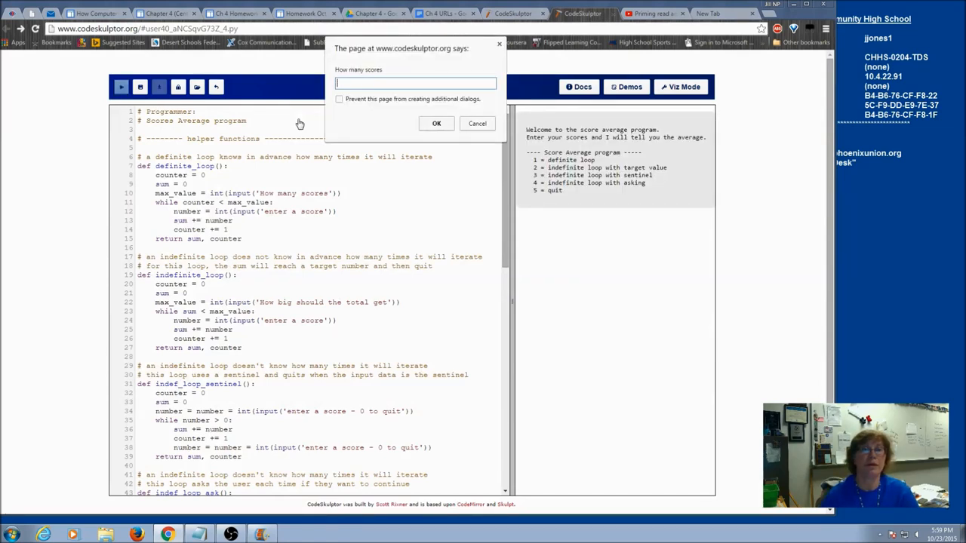
pyautogui.write('0')
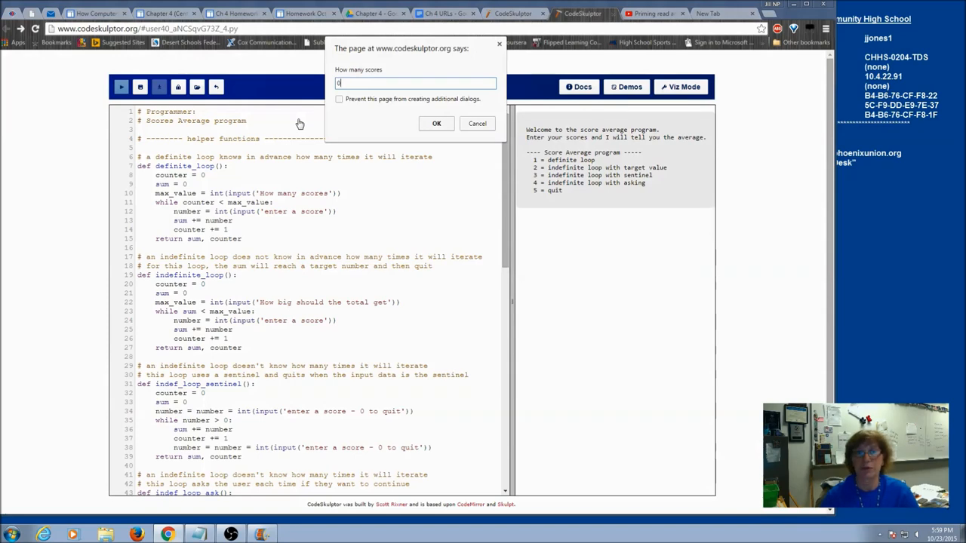
pyautogui.click(436, 124)
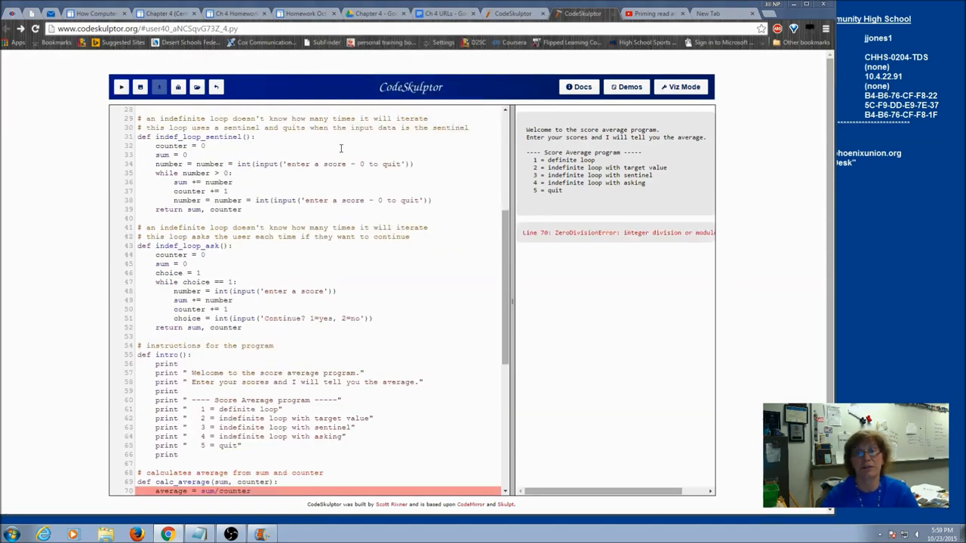
# - Rerun with the sentinel loop and no scores, hitting the same ZeroDivisionError on sum/counter
pyautogui.click(121, 86)
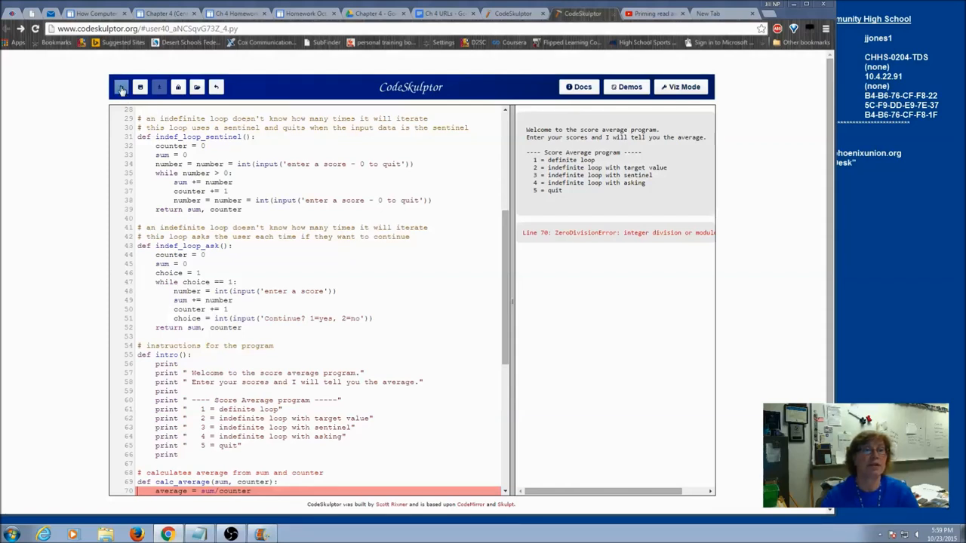
pyautogui.click(121, 86)
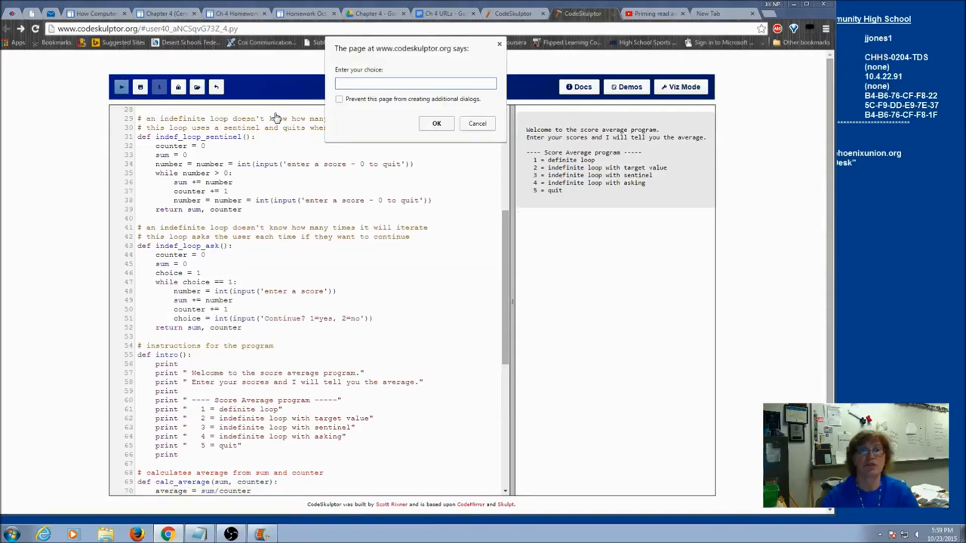
pyautogui.click(436, 124)
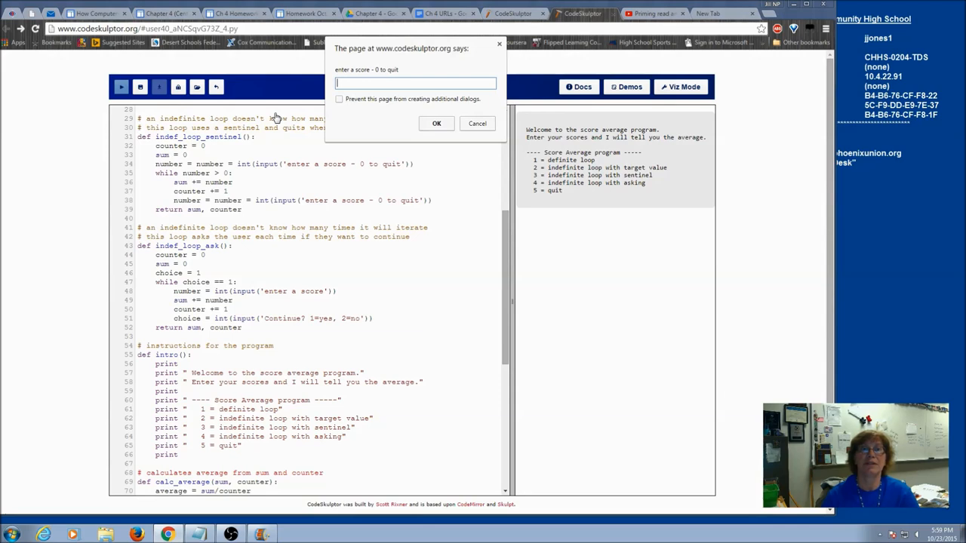
pyautogui.click(436, 124)
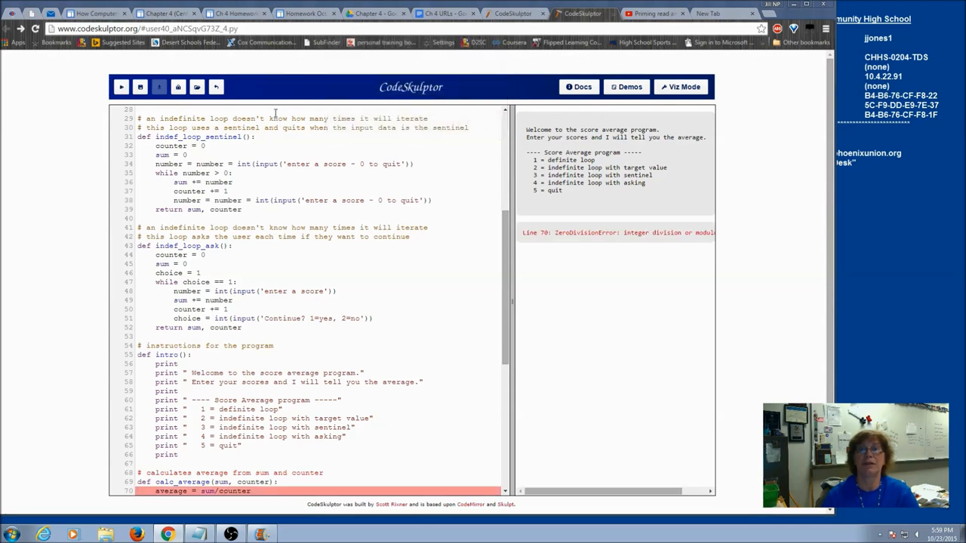
pyautogui.moveTo(382, 326)
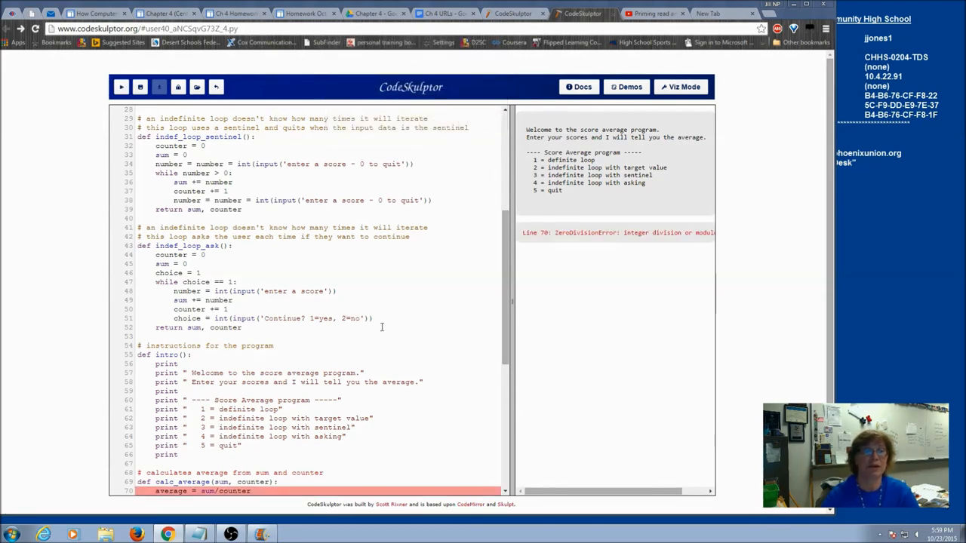
# - Add 'if counter > 0:' in main() above the calc_average and print_results calls
pyautogui.scroll(-3)
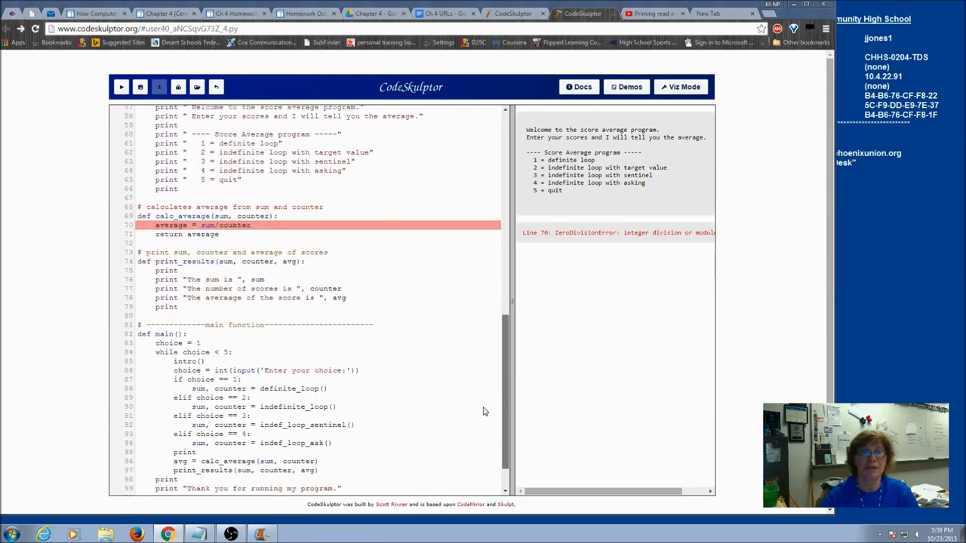
pyautogui.scroll(-3)
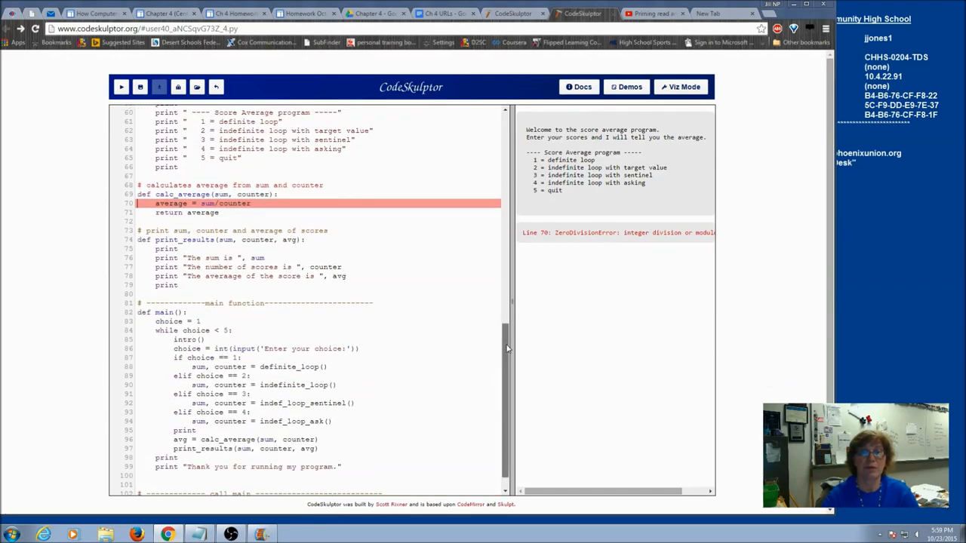
pyautogui.scroll(3)
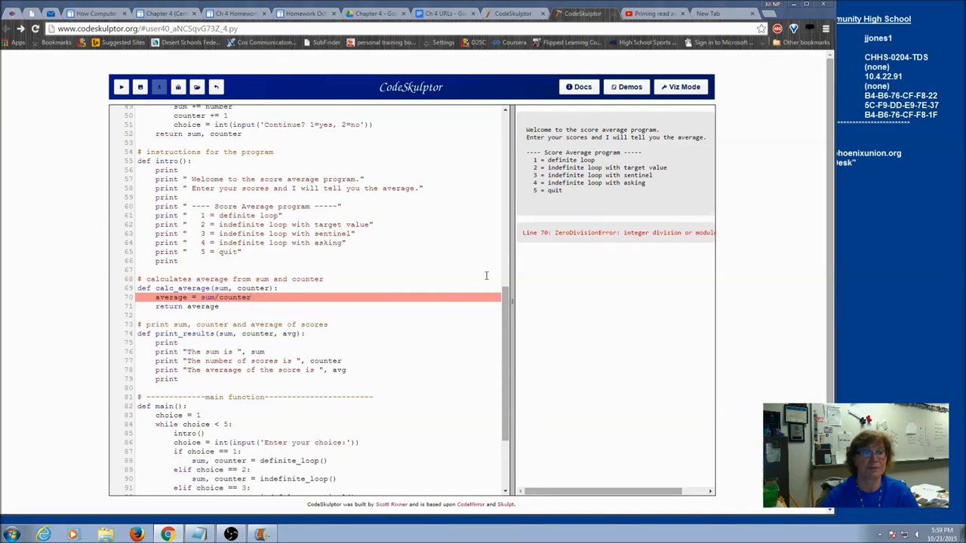
pyautogui.scroll(-3)
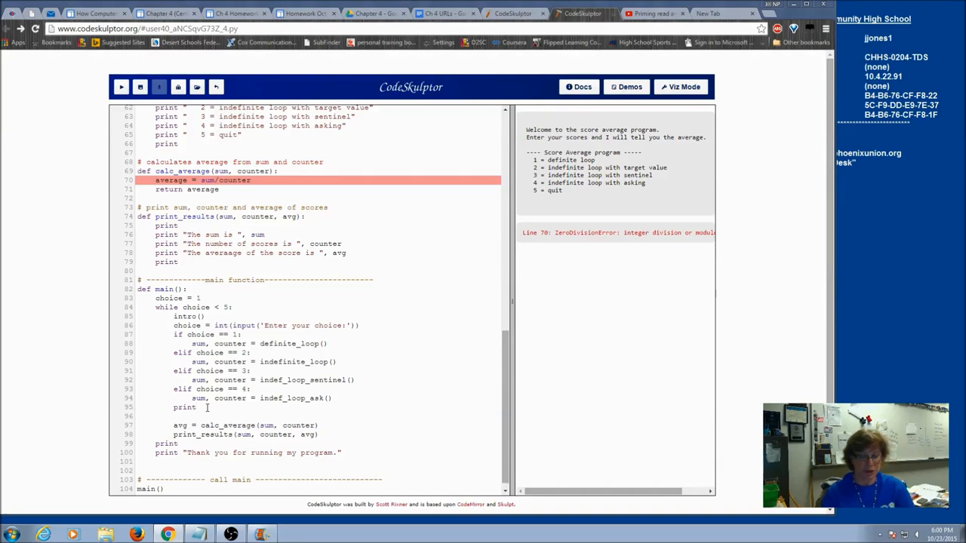
pyautogui.write('if coun')
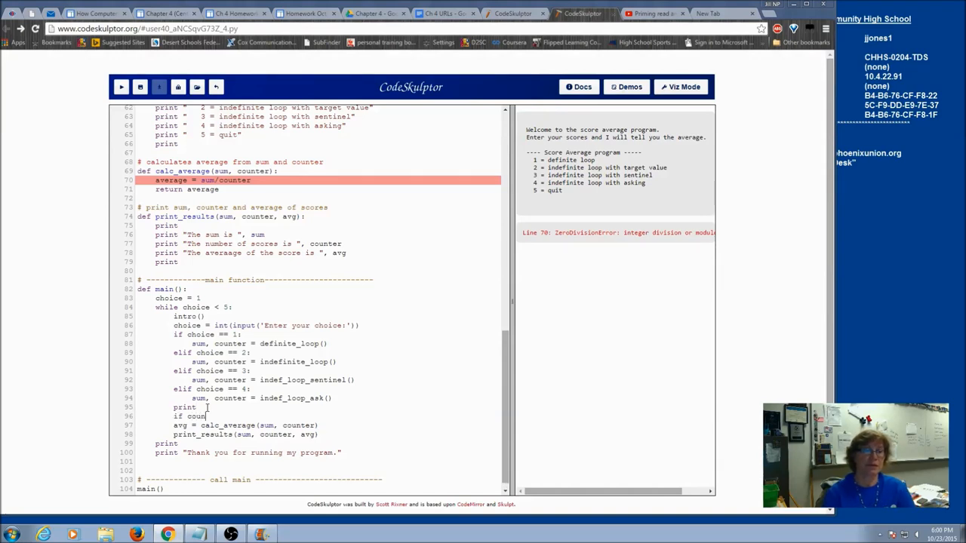
pyautogui.write('ter')
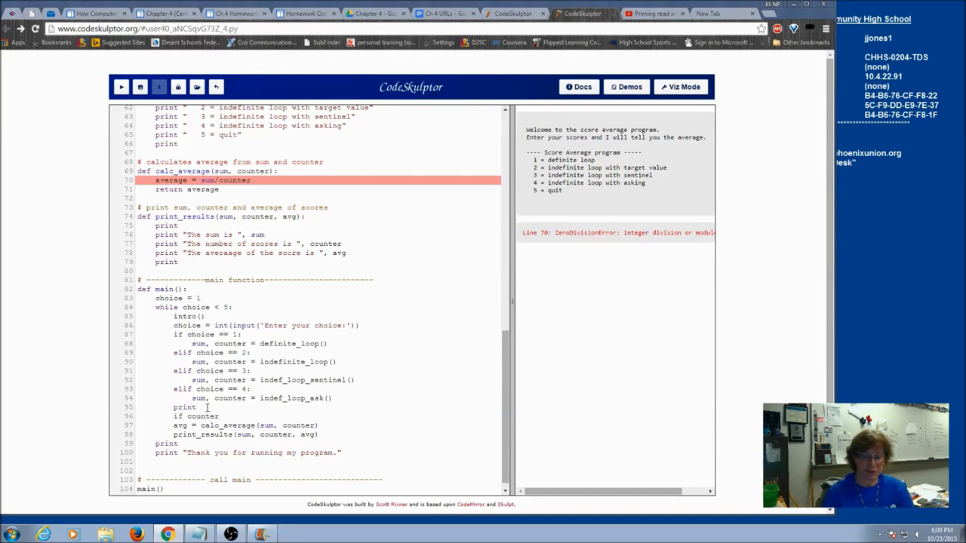
pyautogui.write('>')
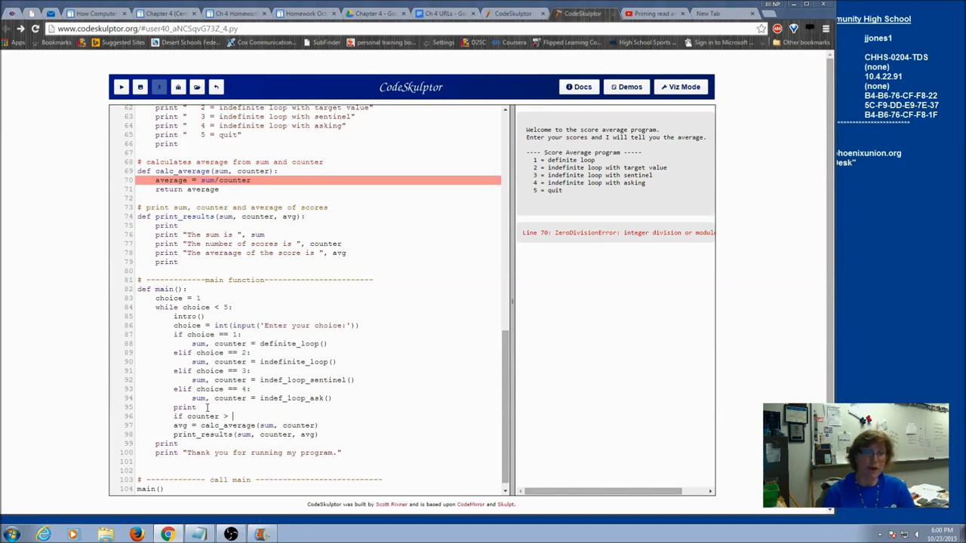
pyautogui.write('0:')
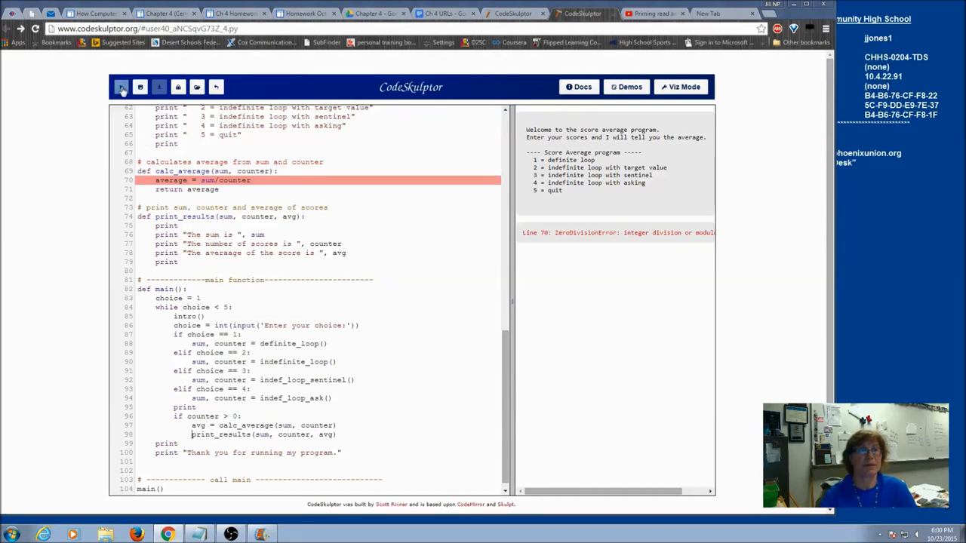
# - Run with 0 scores so the menu returns, then submit an empty choice causing a ValueError
pyautogui.click(121, 86)
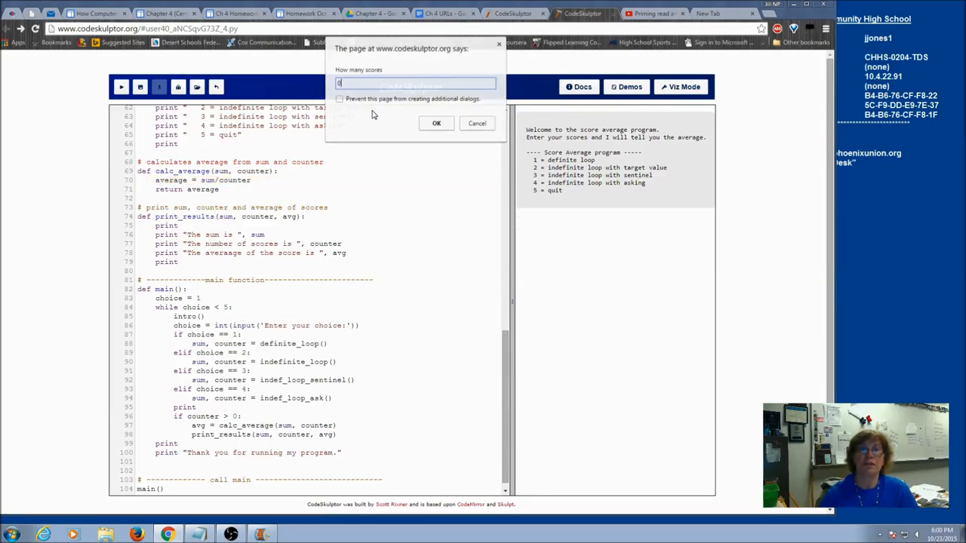
pyautogui.click(436, 124)
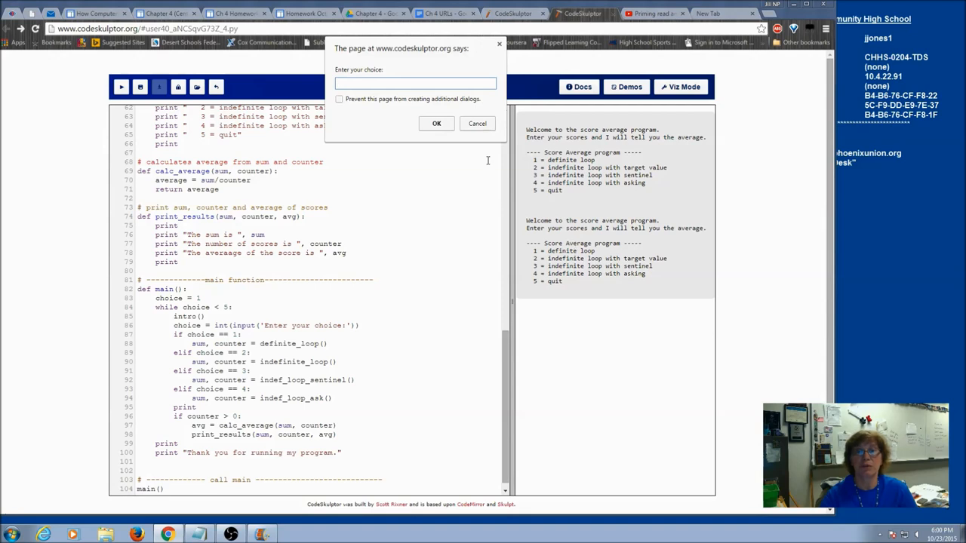
pyautogui.moveTo(476, 139)
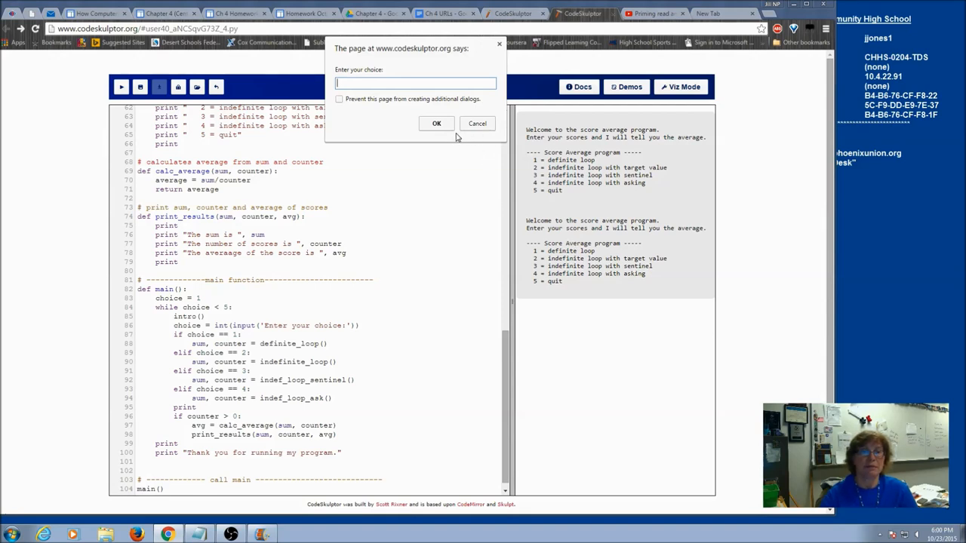
pyautogui.click(436, 124)
pyautogui.write('p')
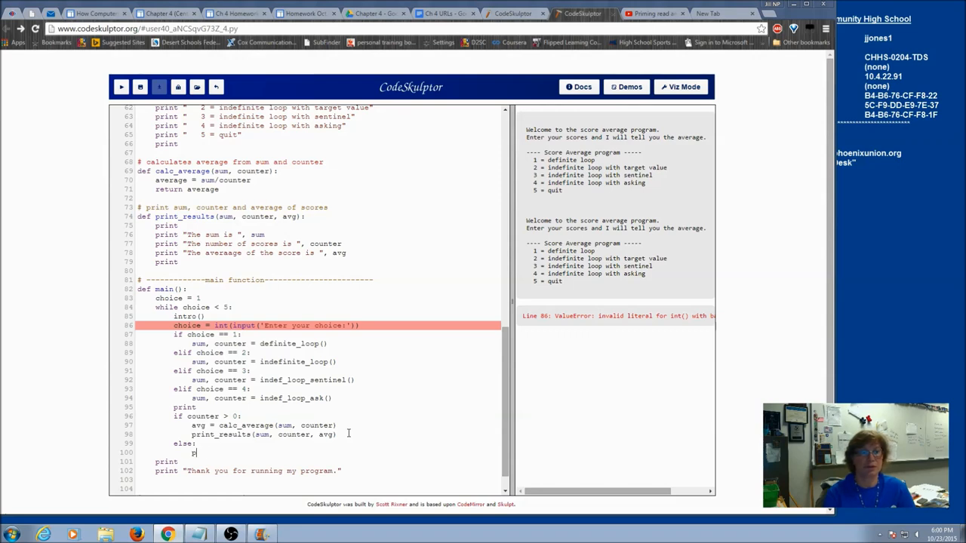
# - Add an else branch printing "no scores entered" after print_results and rerun the program
pyautogui.write('rint "no scores entere')
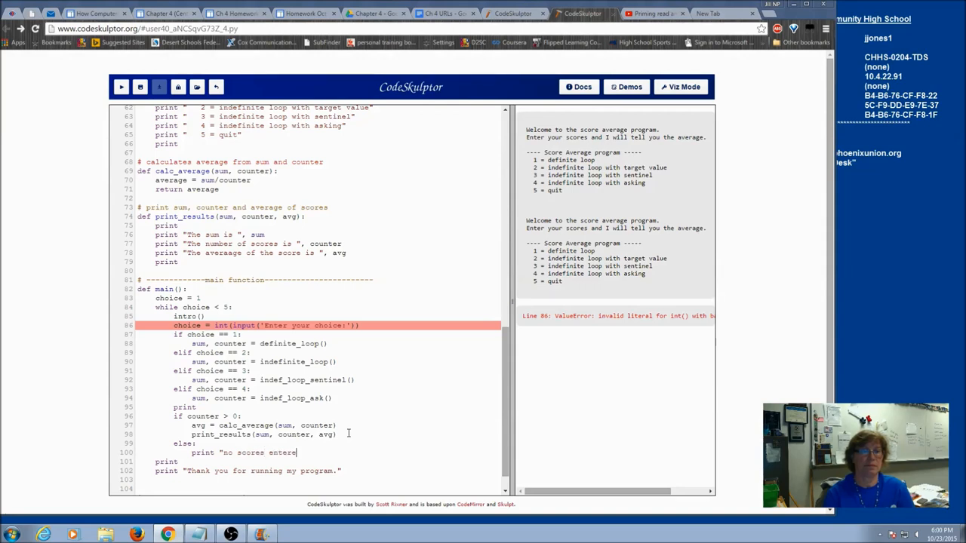
pyautogui.write('d"')
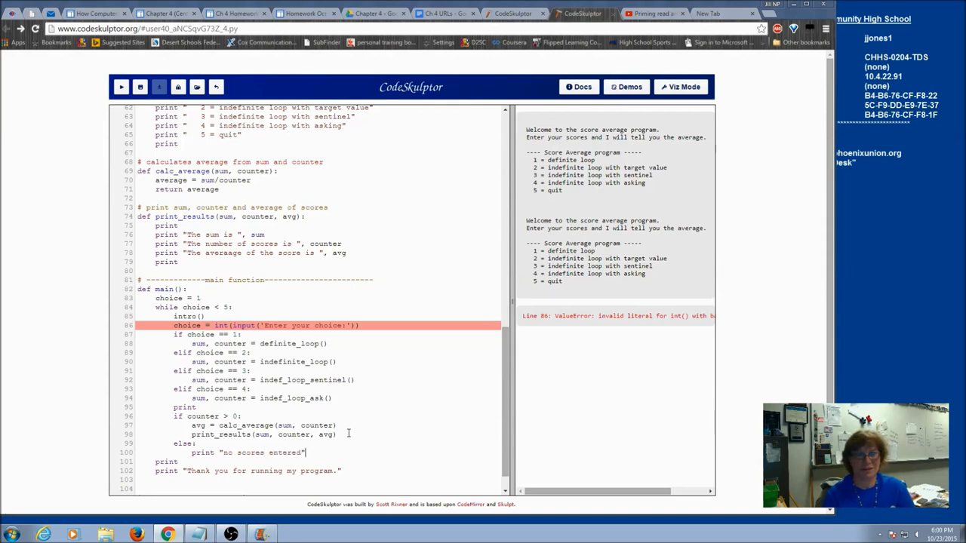
pyautogui.click(120, 86)
pyautogui.write('0')
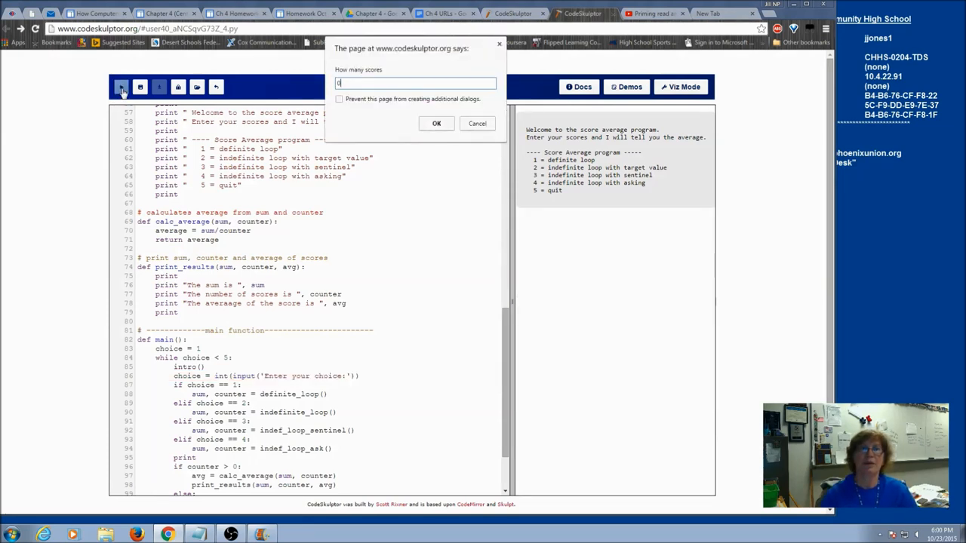
# - Answer 0 scores and a menu choice so the run prints "no scores entered" and the thank-you
pyautogui.click(436, 123)
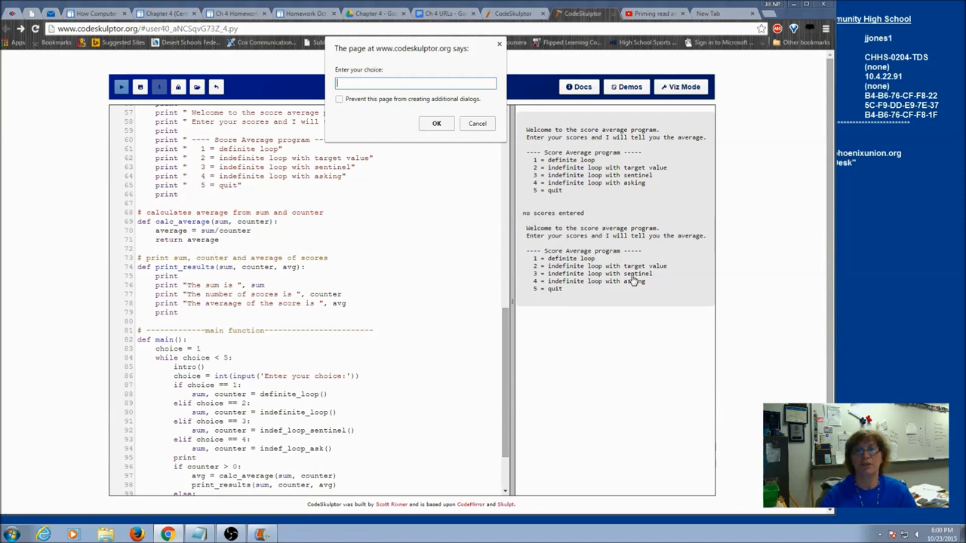
pyautogui.click(436, 124)
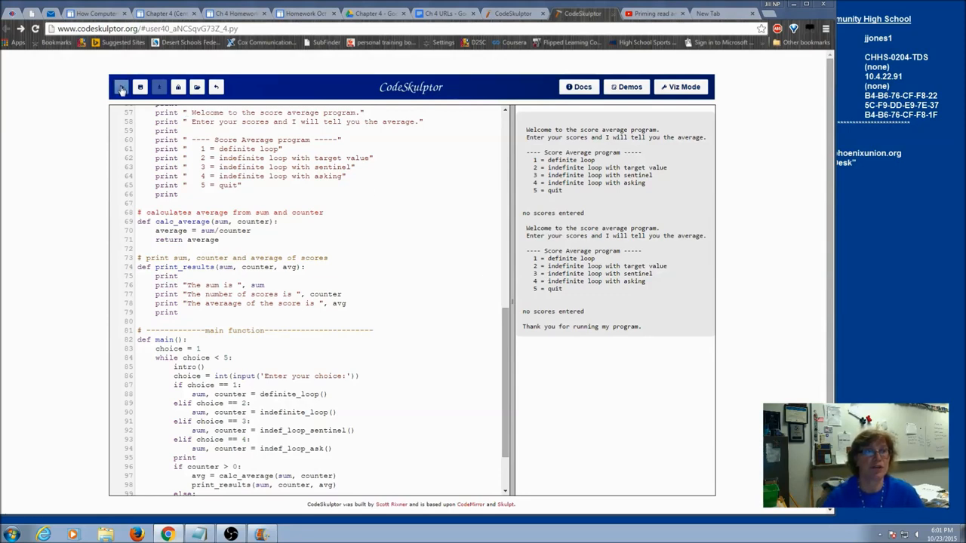
# - Rerun with 3 scores, quit with 5, and highlight the sum 6, count 3, average 2 output
pyautogui.click(120, 86)
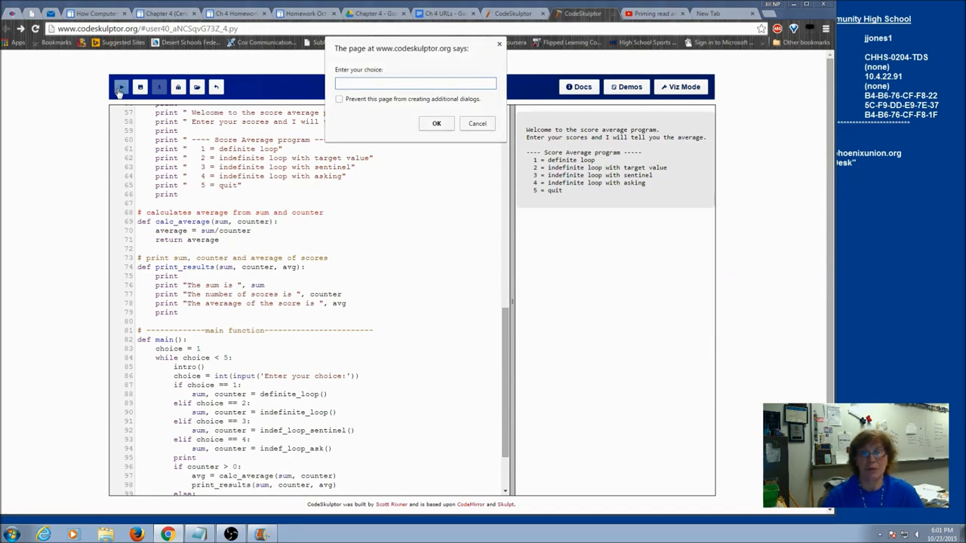
pyautogui.write('3')
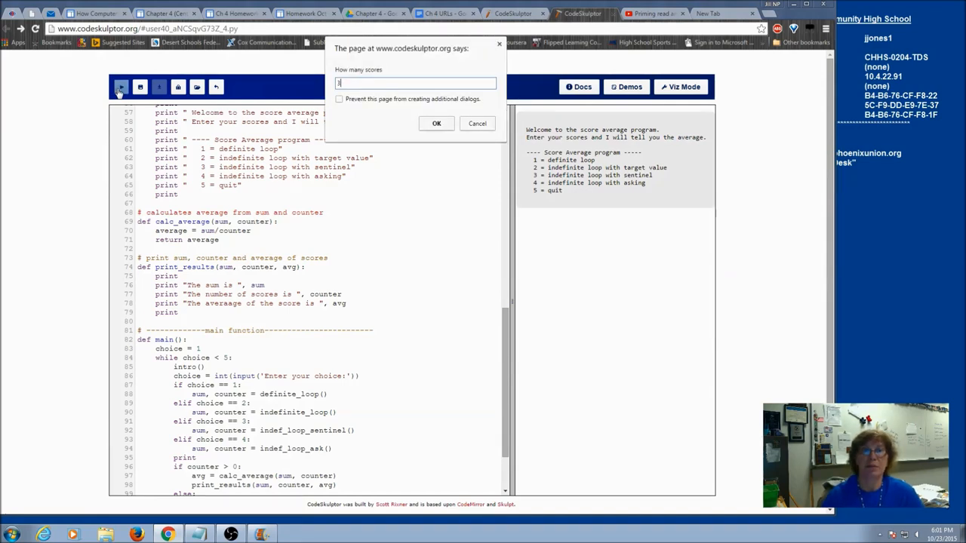
pyautogui.click(436, 123)
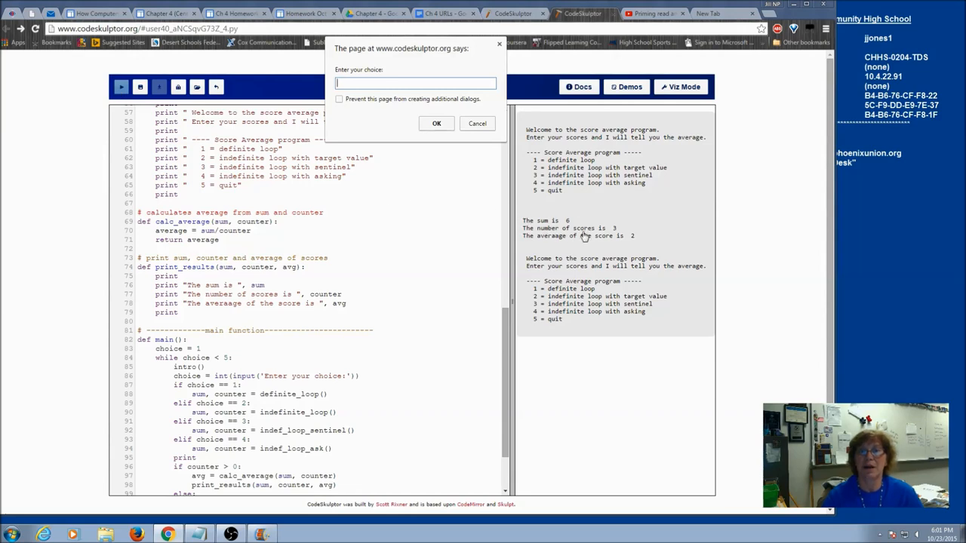
pyautogui.moveTo(572, 253)
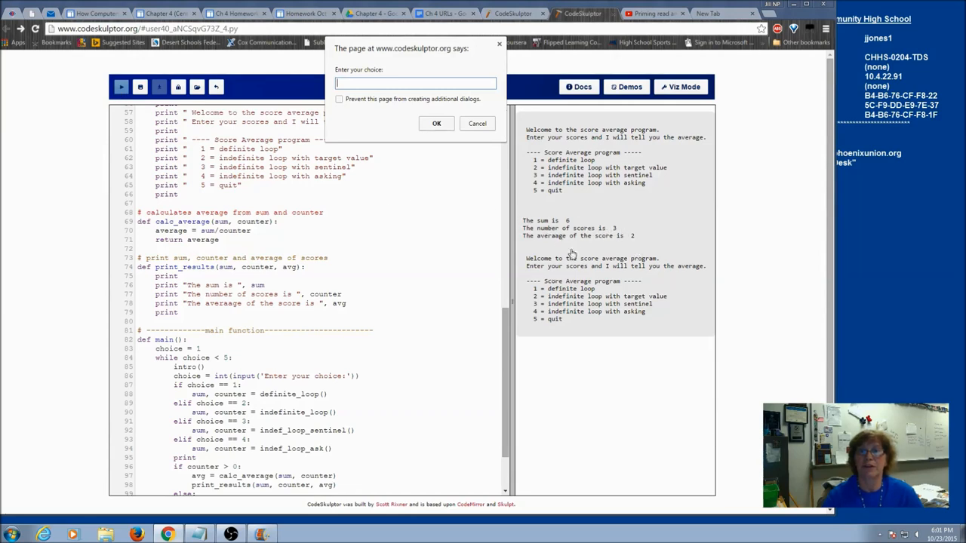
pyautogui.moveTo(415, 124)
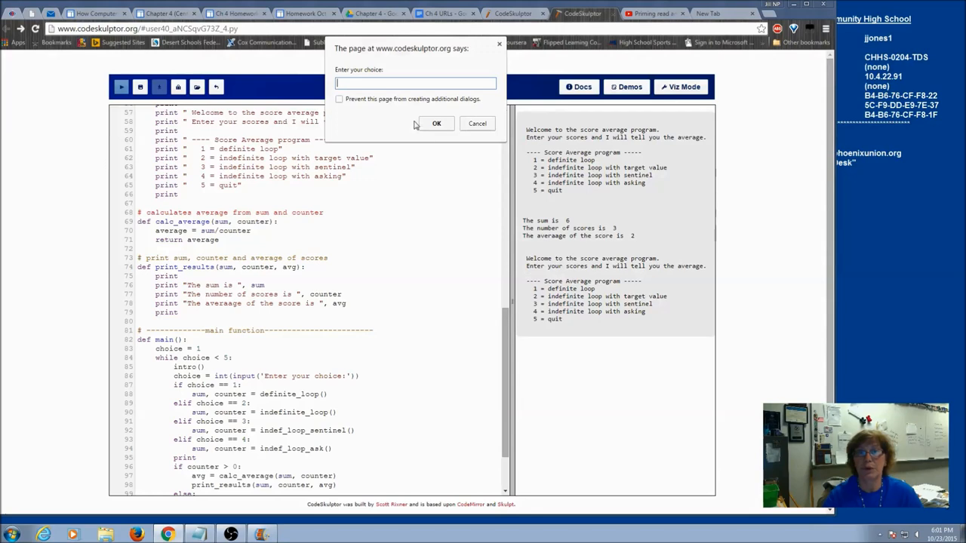
pyautogui.write('5')
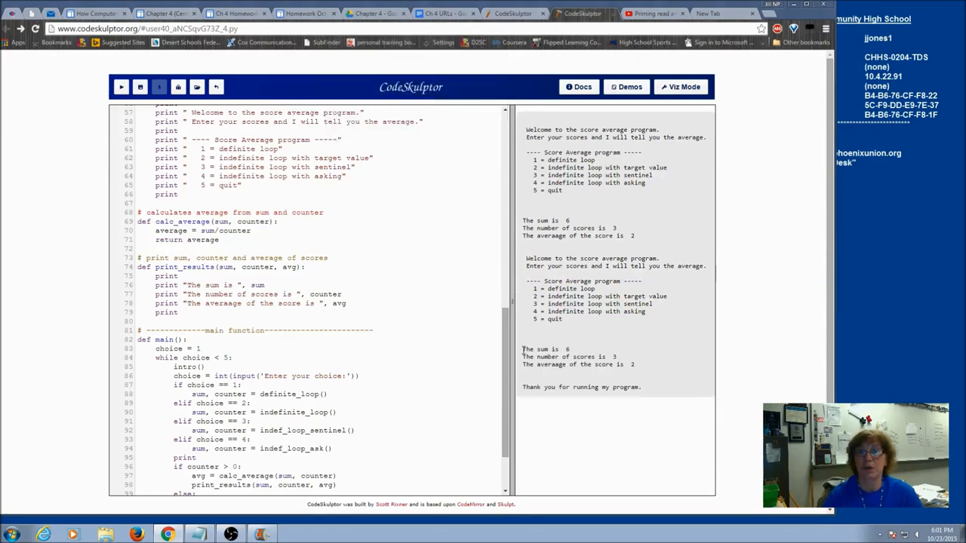
pyautogui.moveTo(522, 348); pyautogui.dragTo(633, 364)
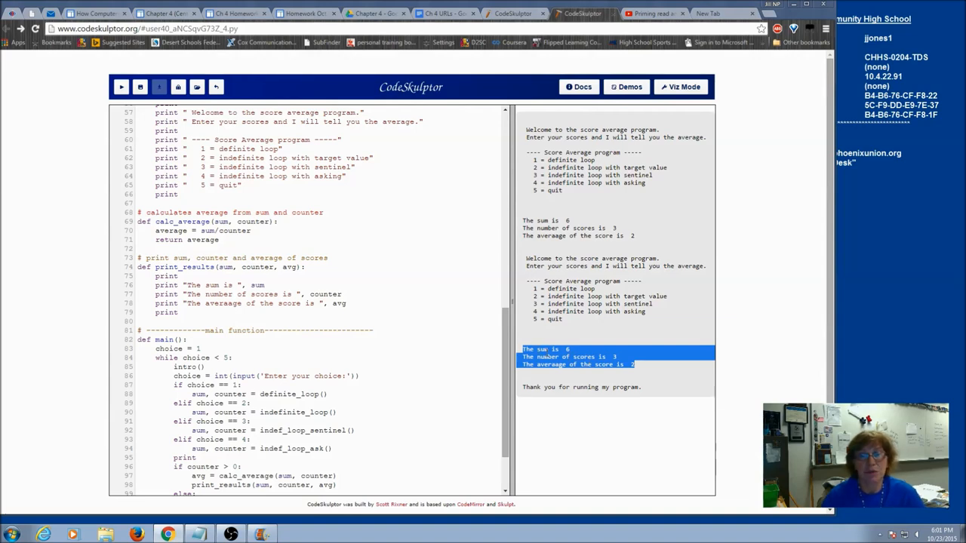
pyautogui.scroll(-3)
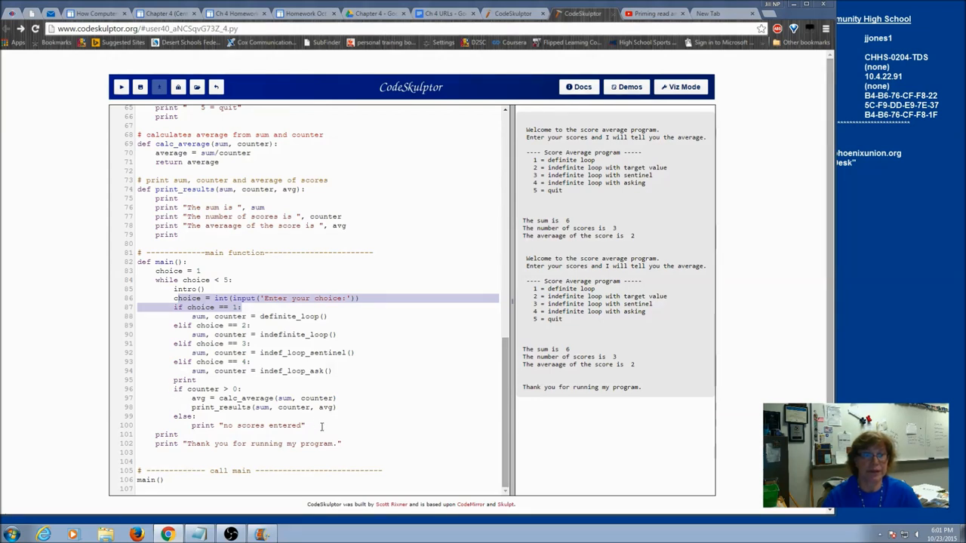
pyautogui.moveTo(320, 427)
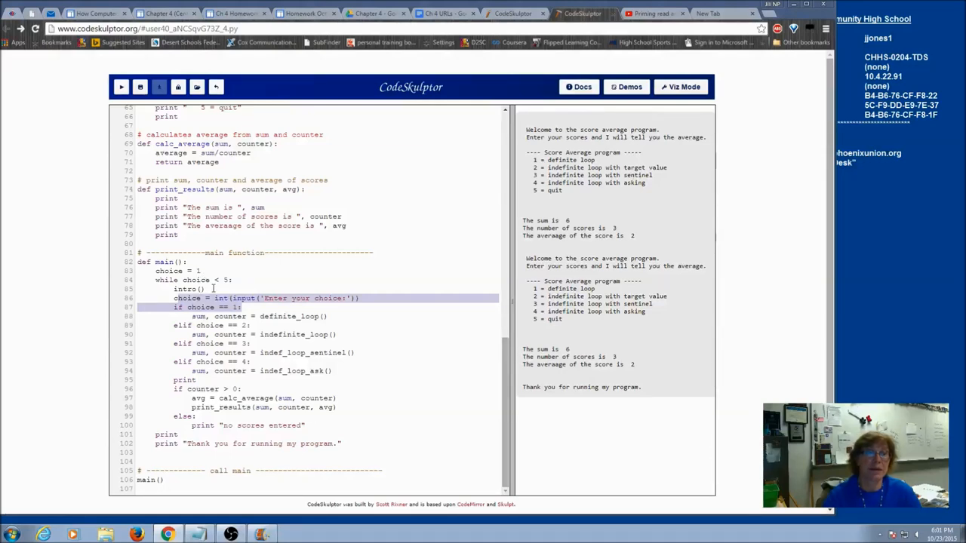
# - Move intro() and the choice input above the while loop and repeat them at the loop's end
pyautogui.click(202, 272)
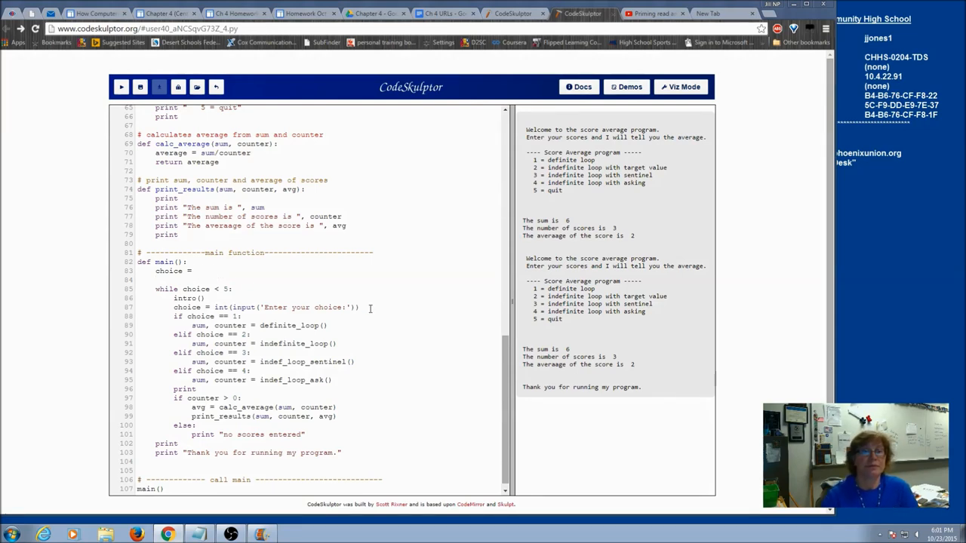
pyautogui.doubleClick(302, 308)
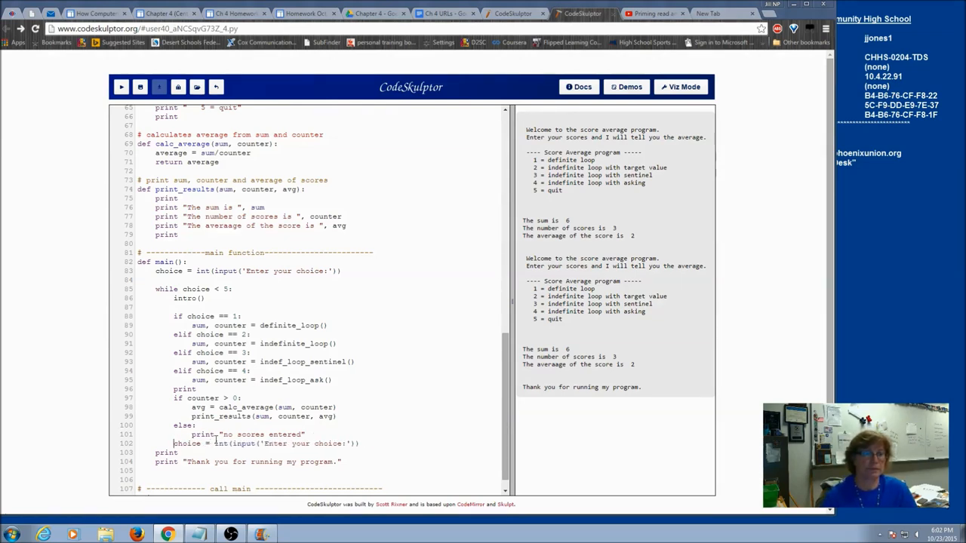
pyautogui.doubleClick(184, 297)
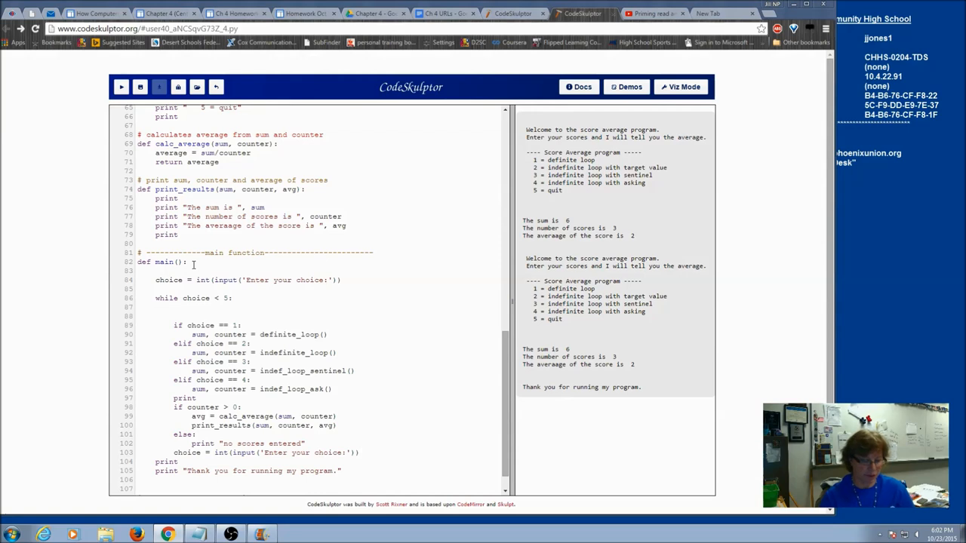
pyautogui.write('intro()')
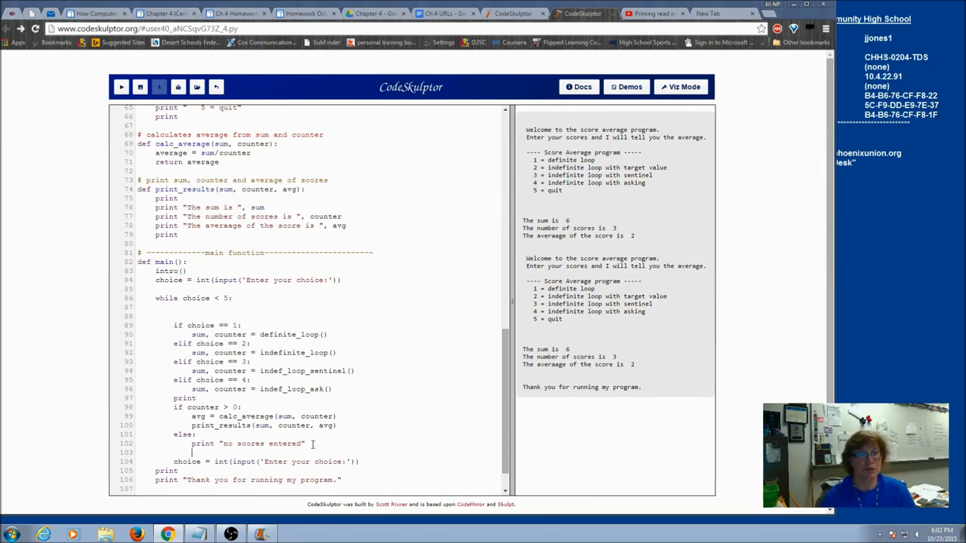
pyautogui.write('intro()')
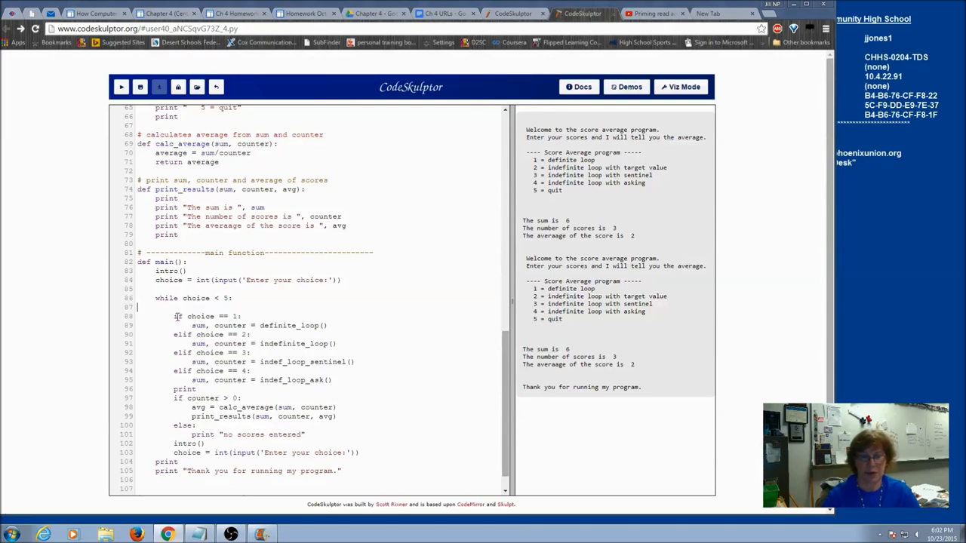
# - Rerun the priming-read version, enter the scores, quit with 5, and return to main's code
pyautogui.click(121, 86)
pyautogui.write('3')
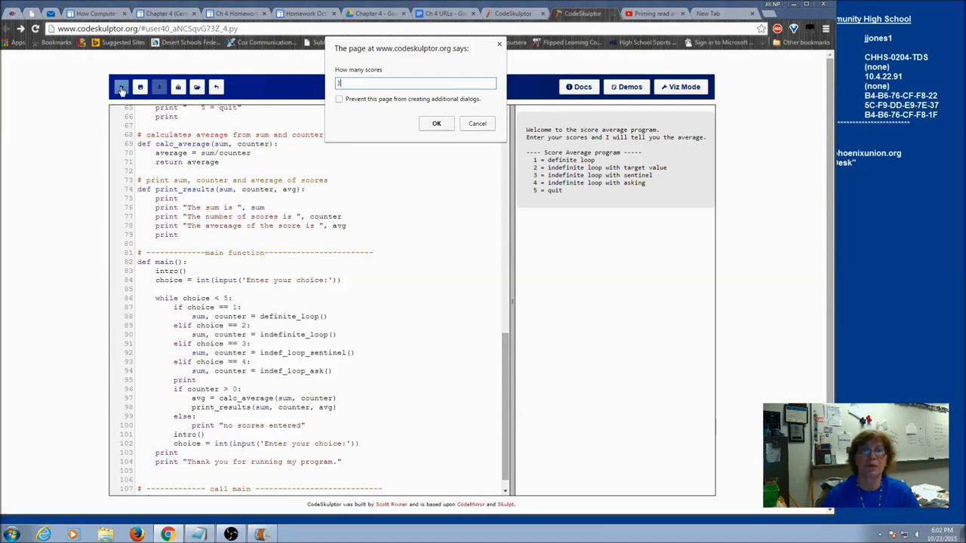
pyautogui.click(436, 124)
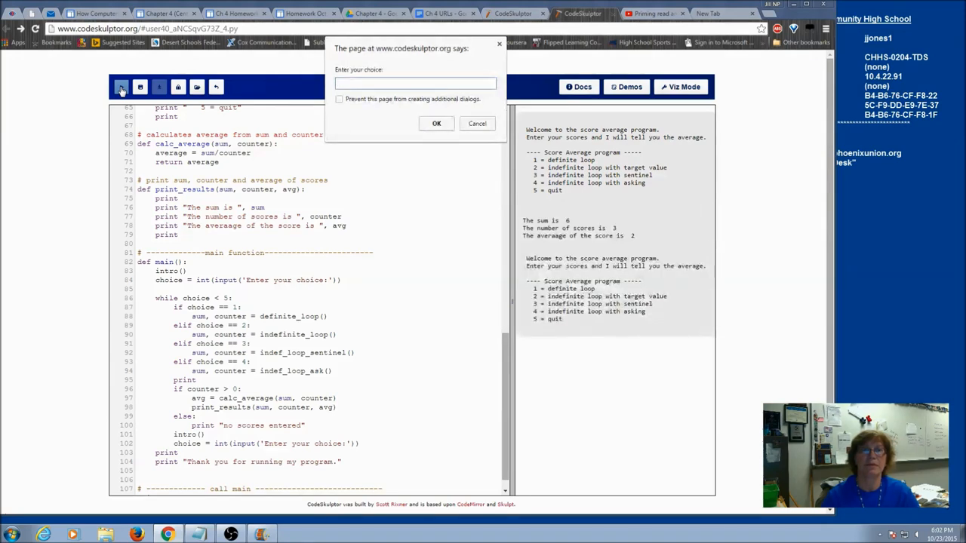
pyautogui.write('5')
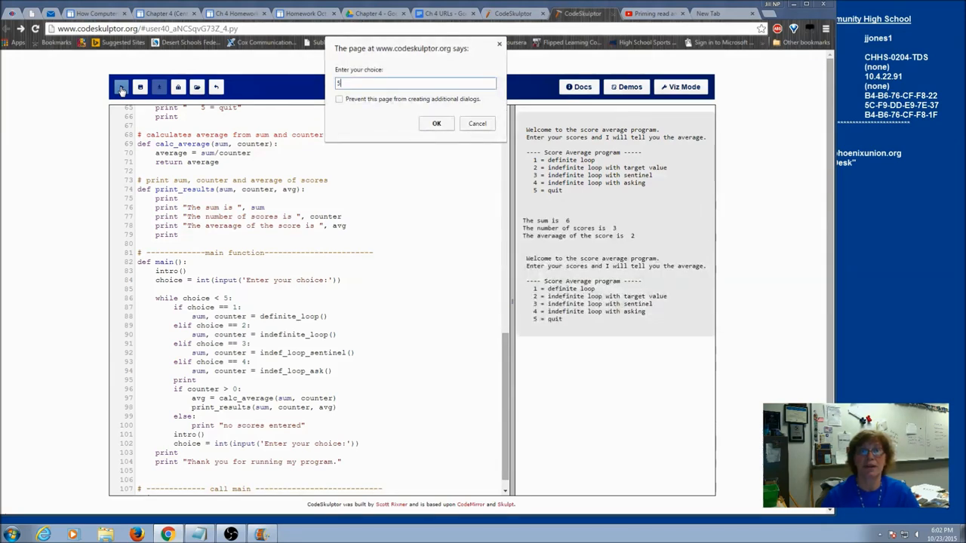
pyautogui.click(436, 124)
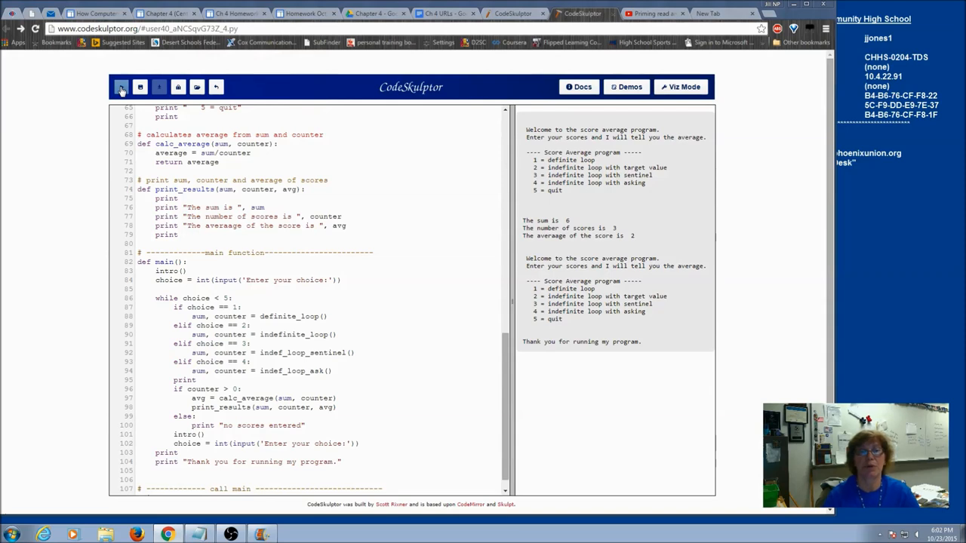
pyautogui.click(121, 86)
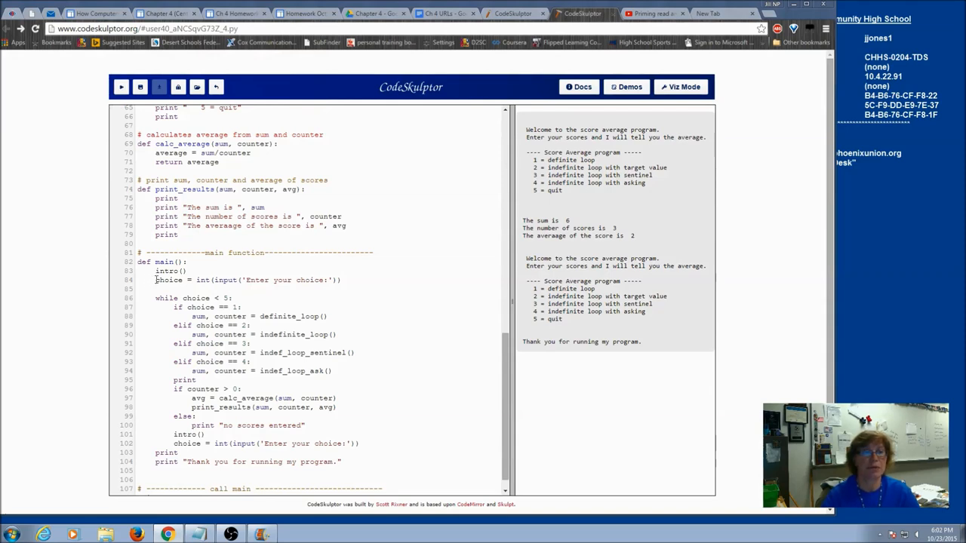